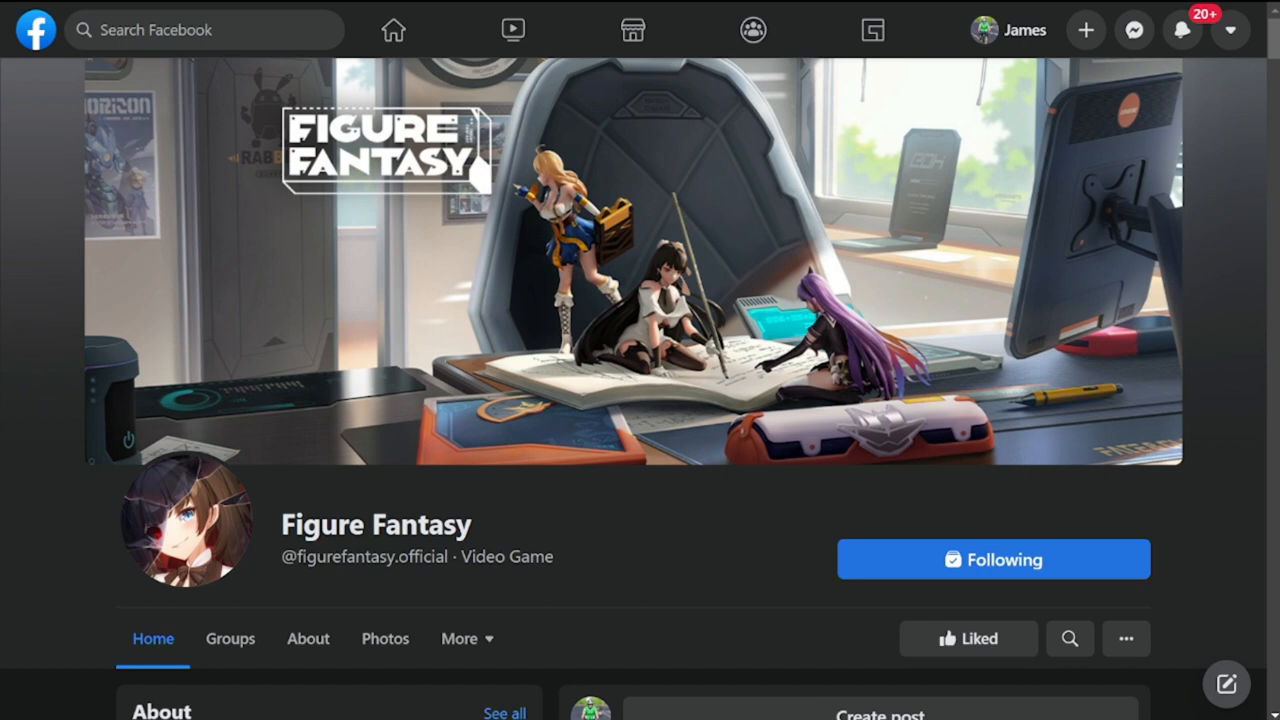
{"action": "mouse_move", "coordinate": [204, 476]}
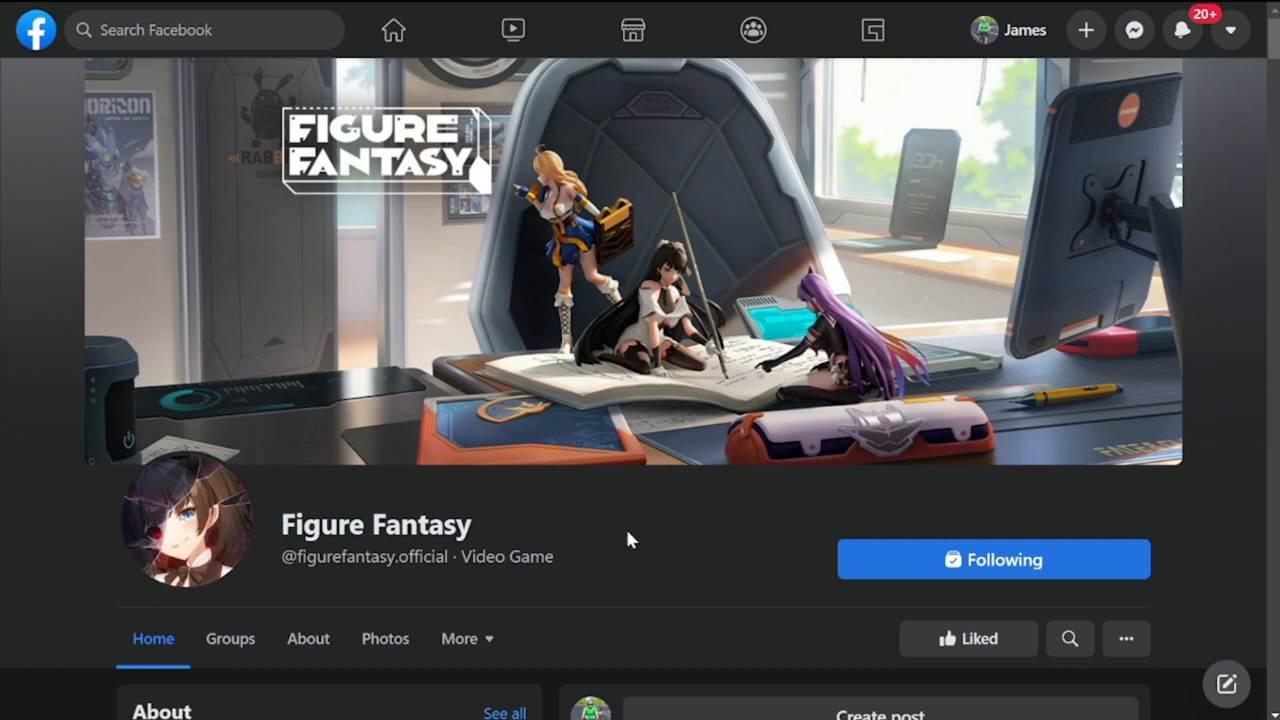
{"action": "mouse_move", "coordinate": [638, 552]}
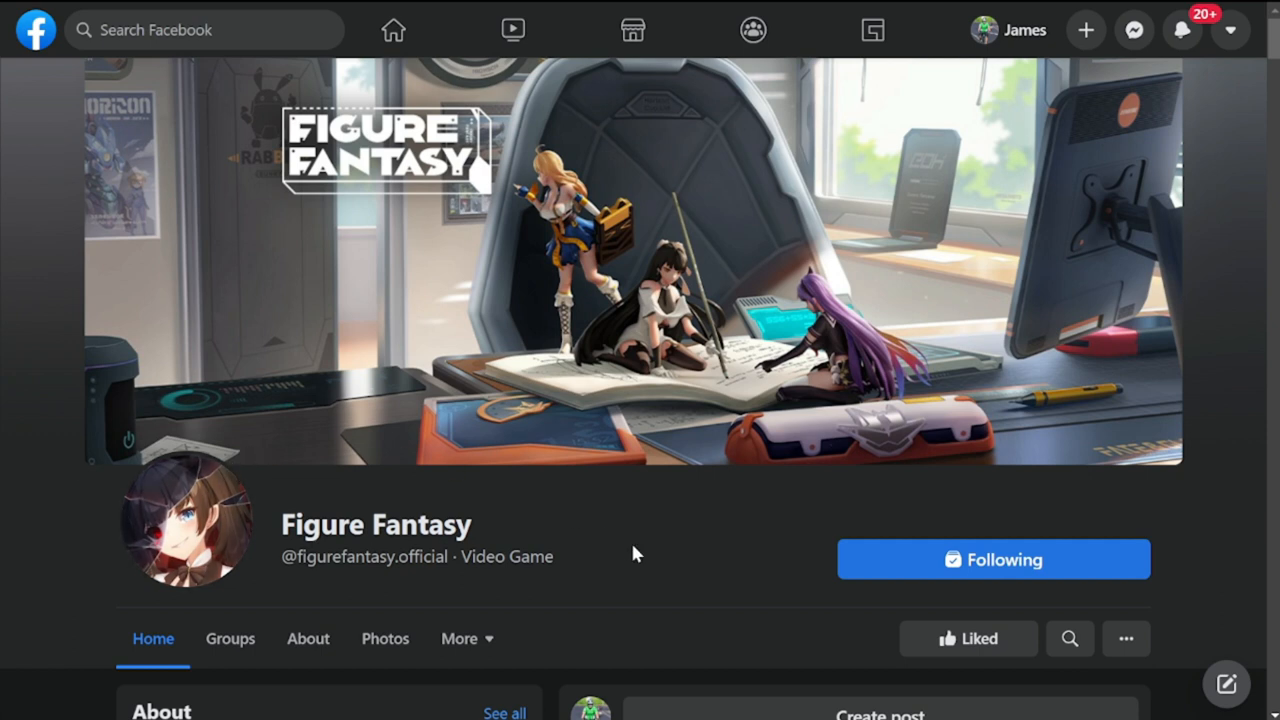
- Read the post's opening, highlighting the Girl Psycho 100 and Daily Sign-in event details
{"action": "scroll", "scroll_direction": "down", "scroll_amount": 3}
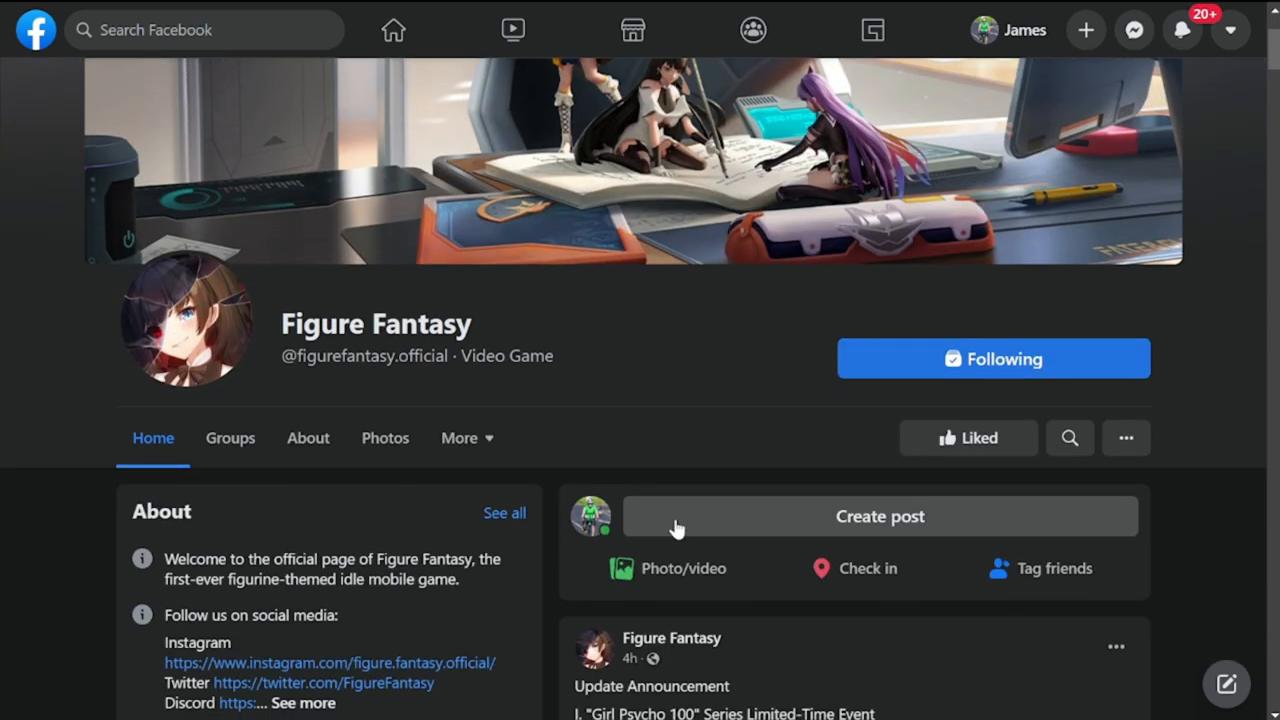
{"action": "scroll", "scroll_direction": "down", "scroll_amount": 3}
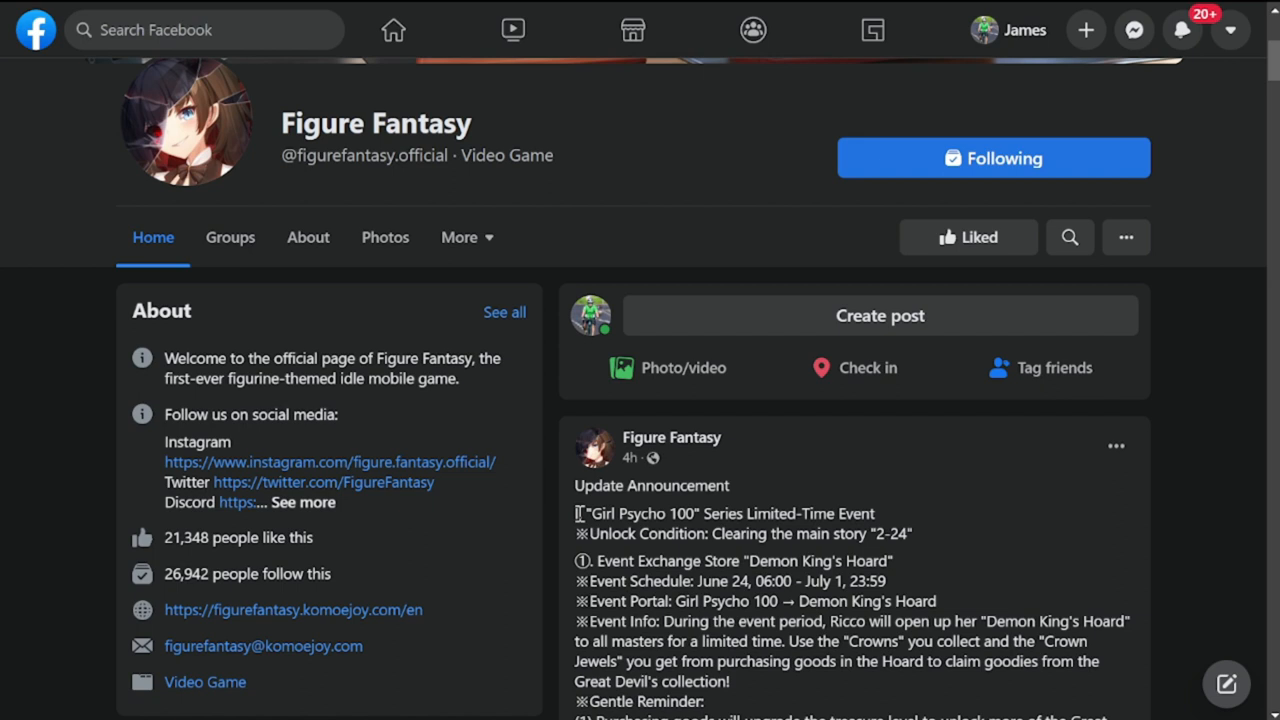
{"action": "left_click_drag", "start_coordinate": [578, 512], "coordinate": [738, 560]}
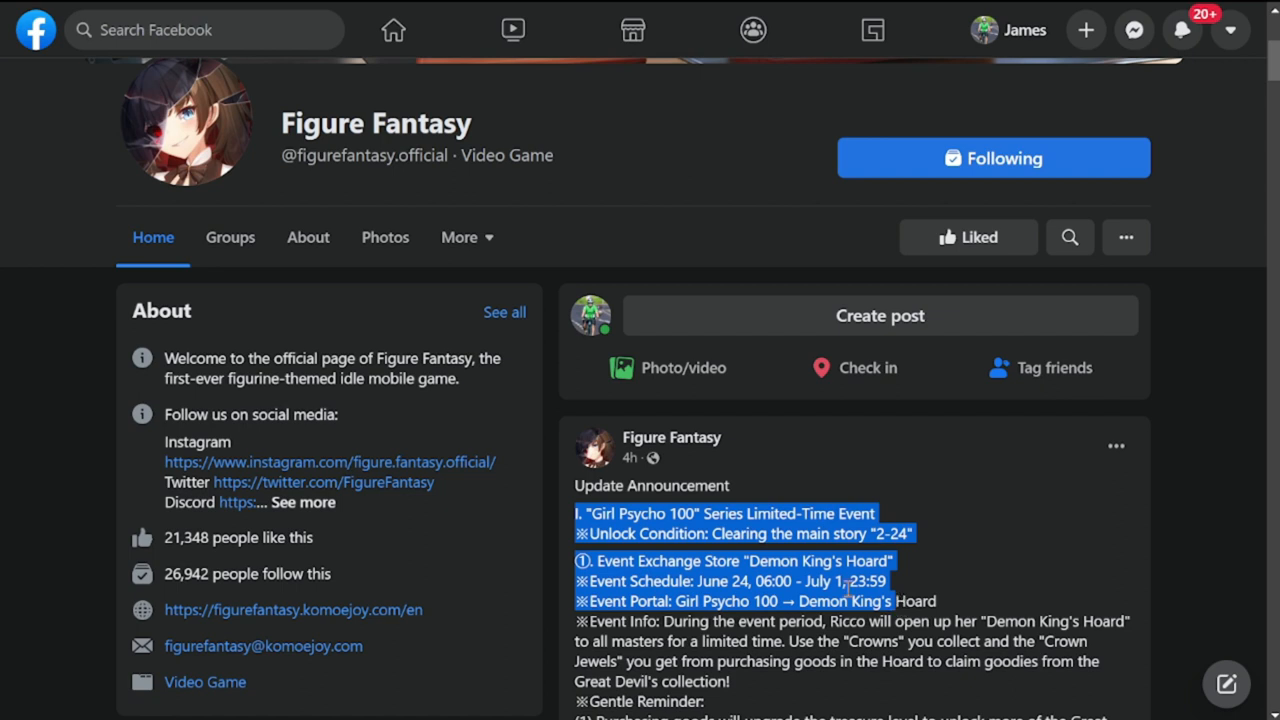
{"action": "scroll", "scroll_direction": "down", "scroll_amount": 3}
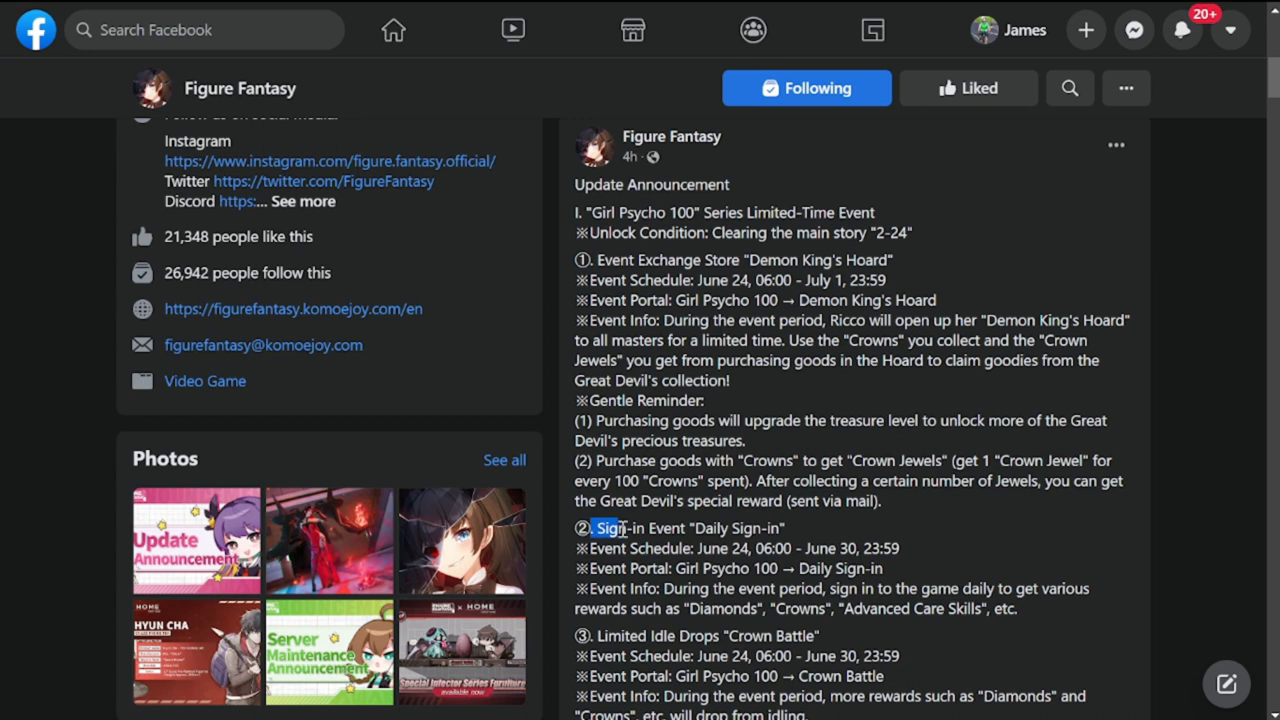
{"action": "left_click_drag", "start_coordinate": [600, 528], "coordinate": [784, 568]}
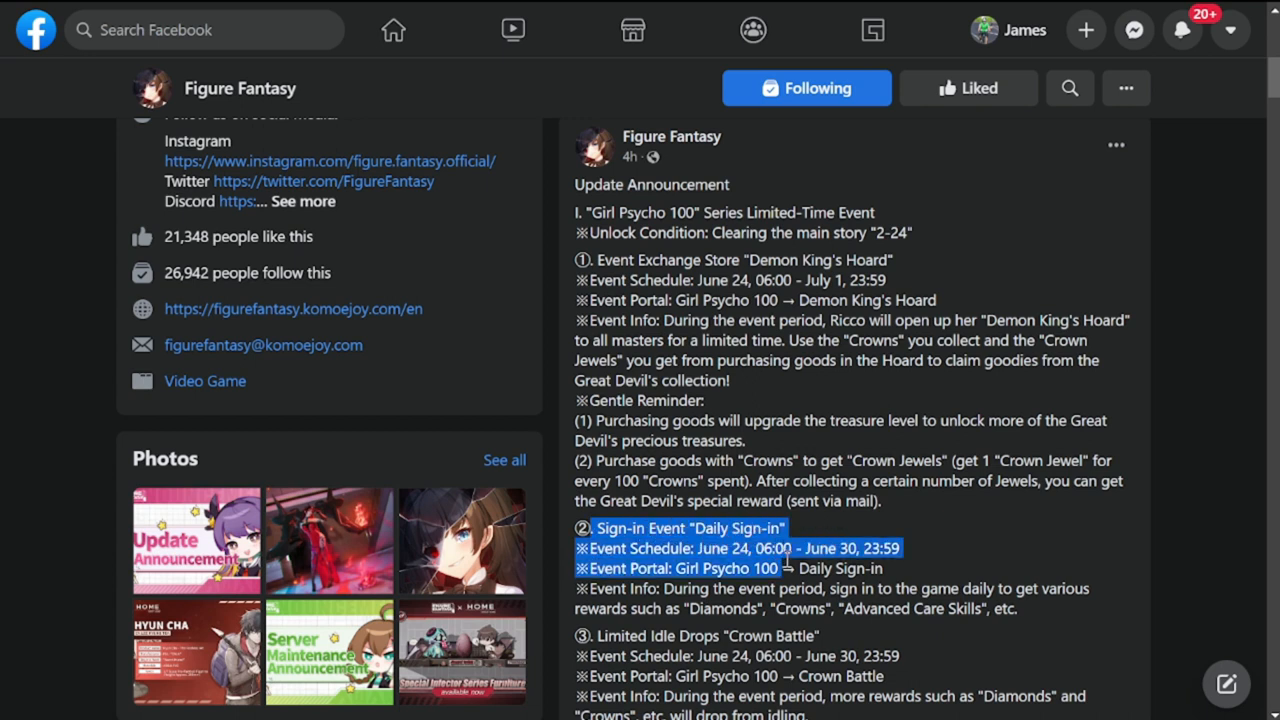
- Continue down the announcement through the 200-day sign-in and Spades Bounty sections
{"action": "scroll", "scroll_direction": "down", "scroll_amount": 3}
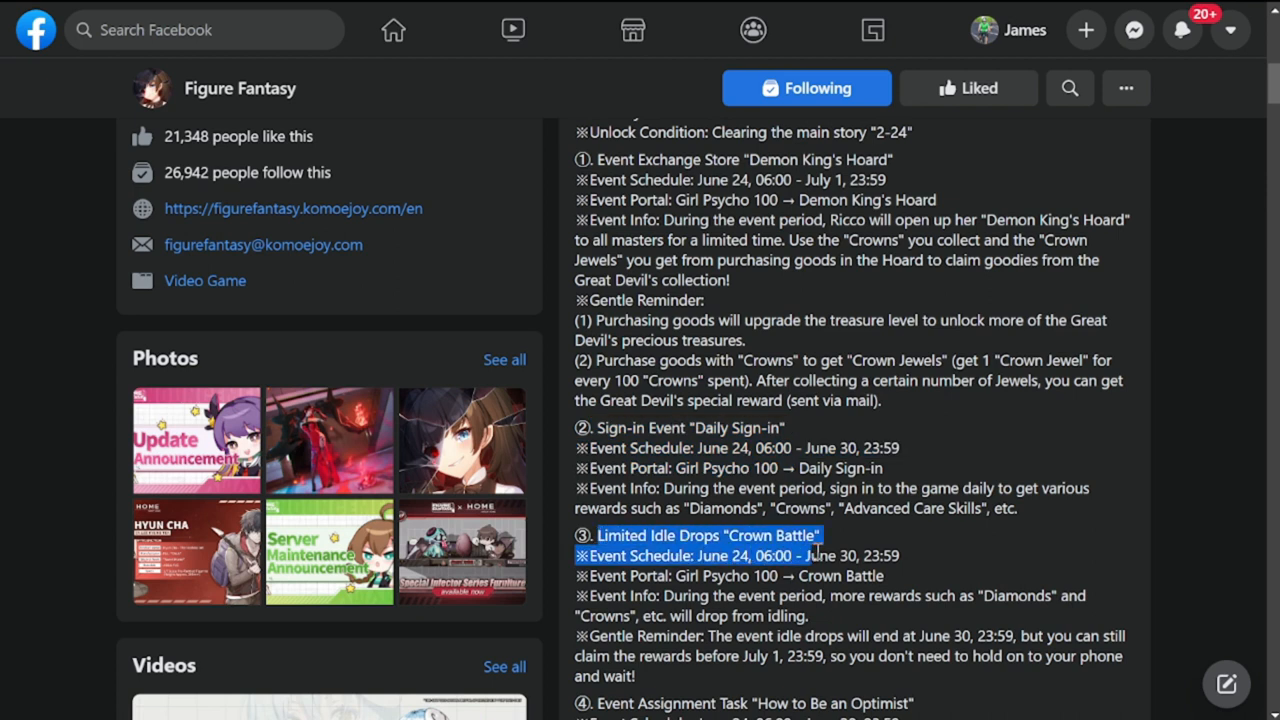
{"action": "scroll", "scroll_direction": "down", "scroll_amount": 3}
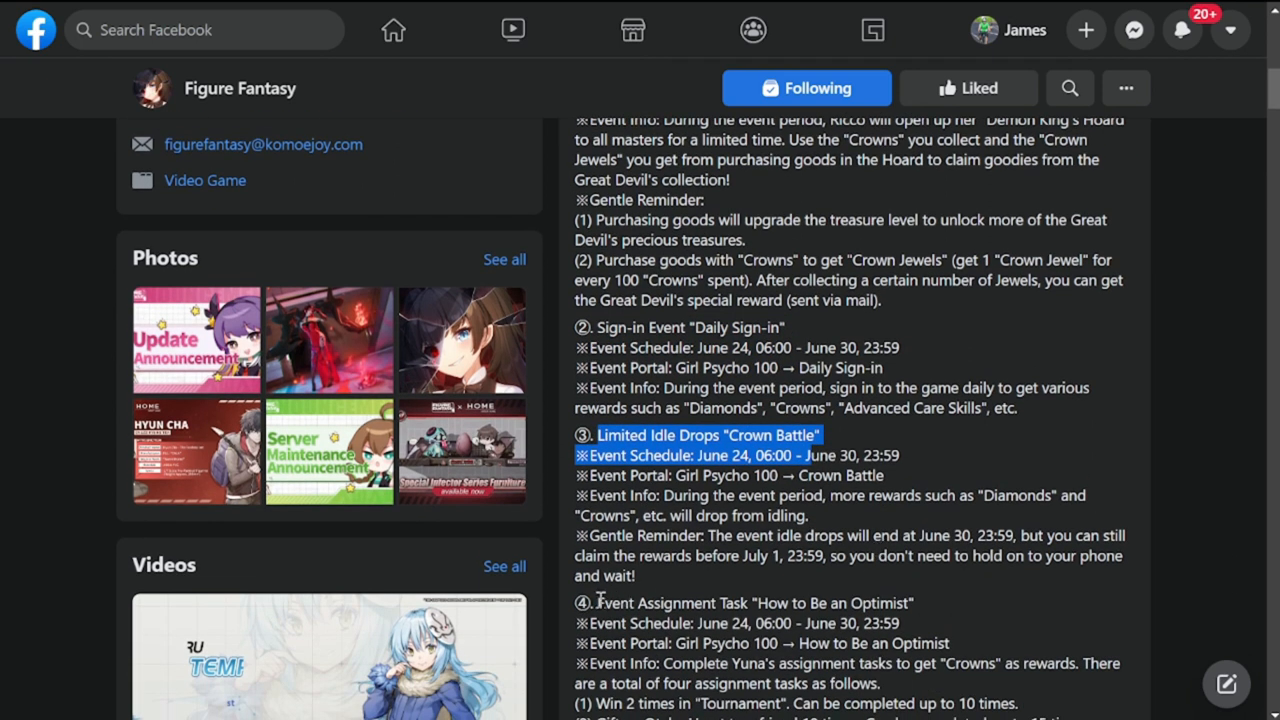
{"action": "scroll", "scroll_direction": "down", "scroll_amount": 3}
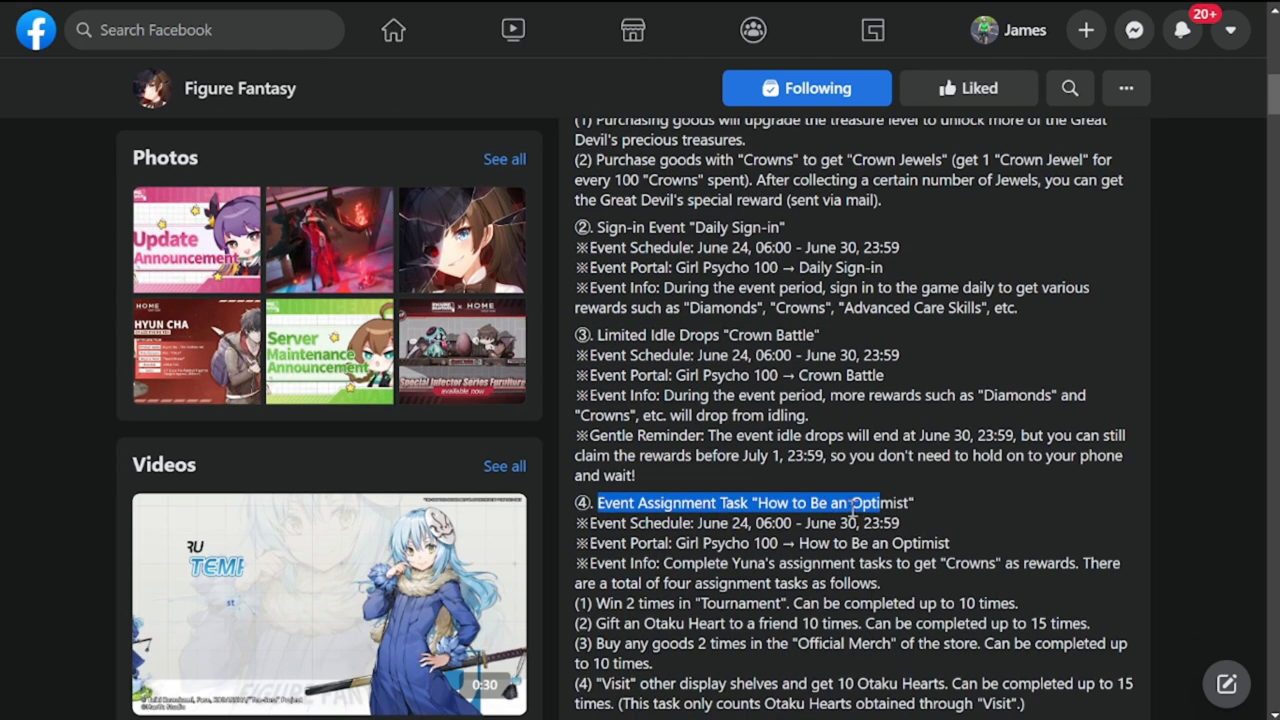
{"action": "scroll", "scroll_direction": "down", "scroll_amount": 3}
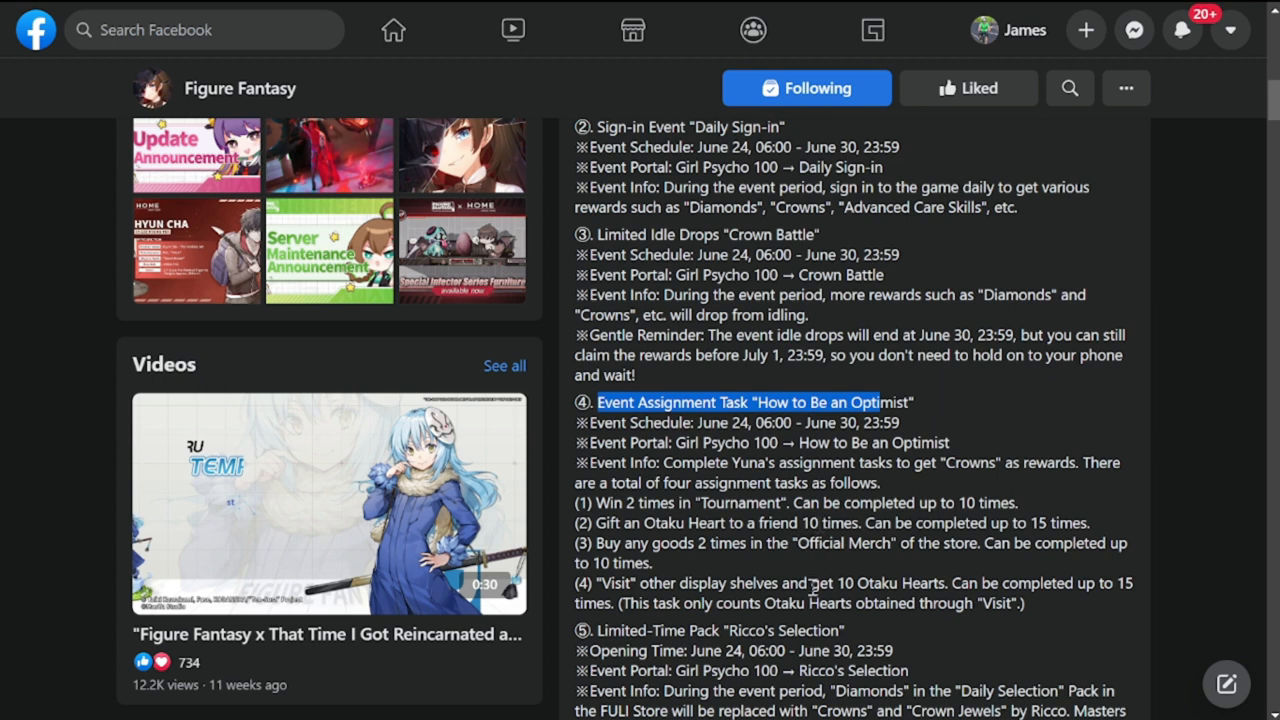
{"action": "scroll", "scroll_direction": "down", "scroll_amount": 3}
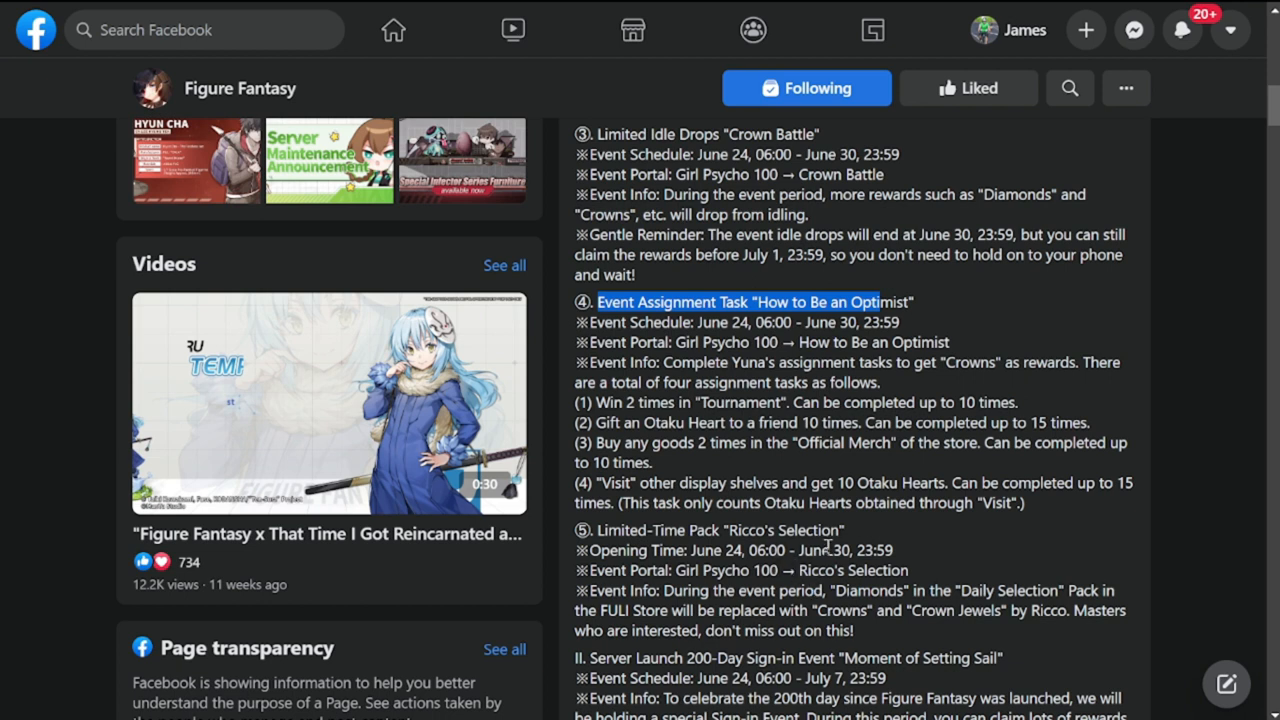
{"action": "mouse_move", "coordinate": [756, 524]}
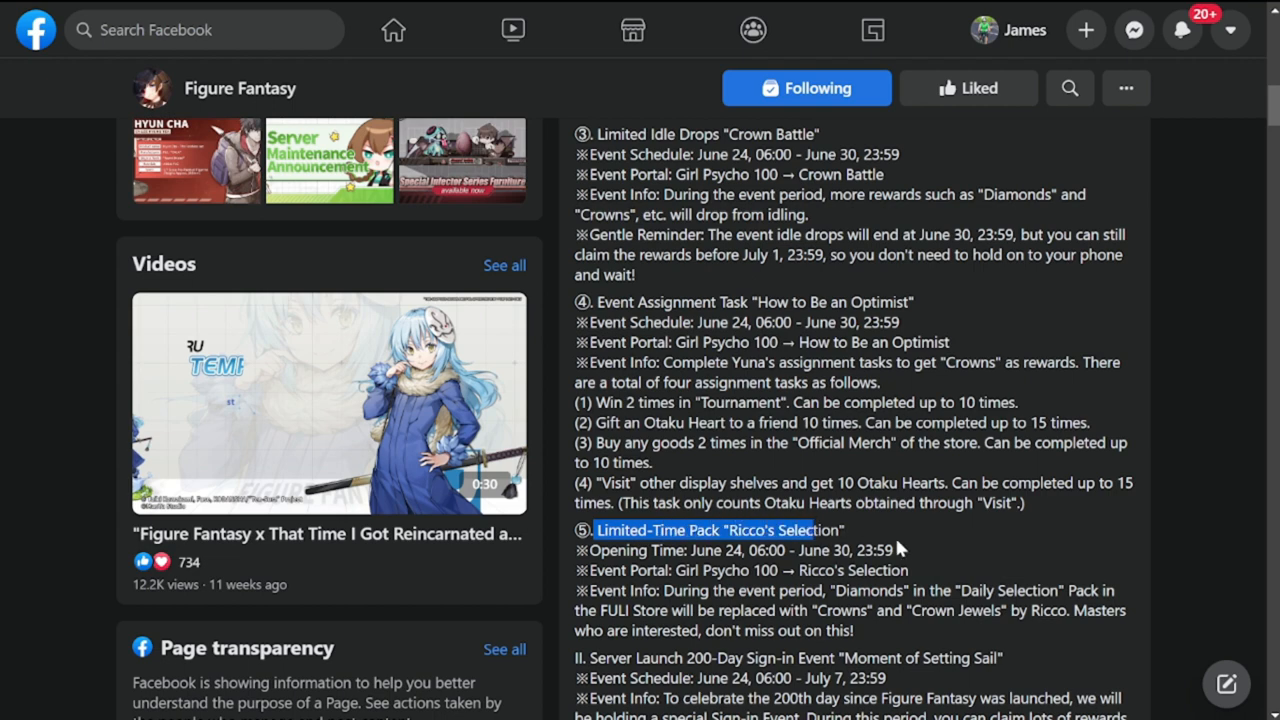
{"action": "scroll", "scroll_direction": "up", "scroll_amount": 3}
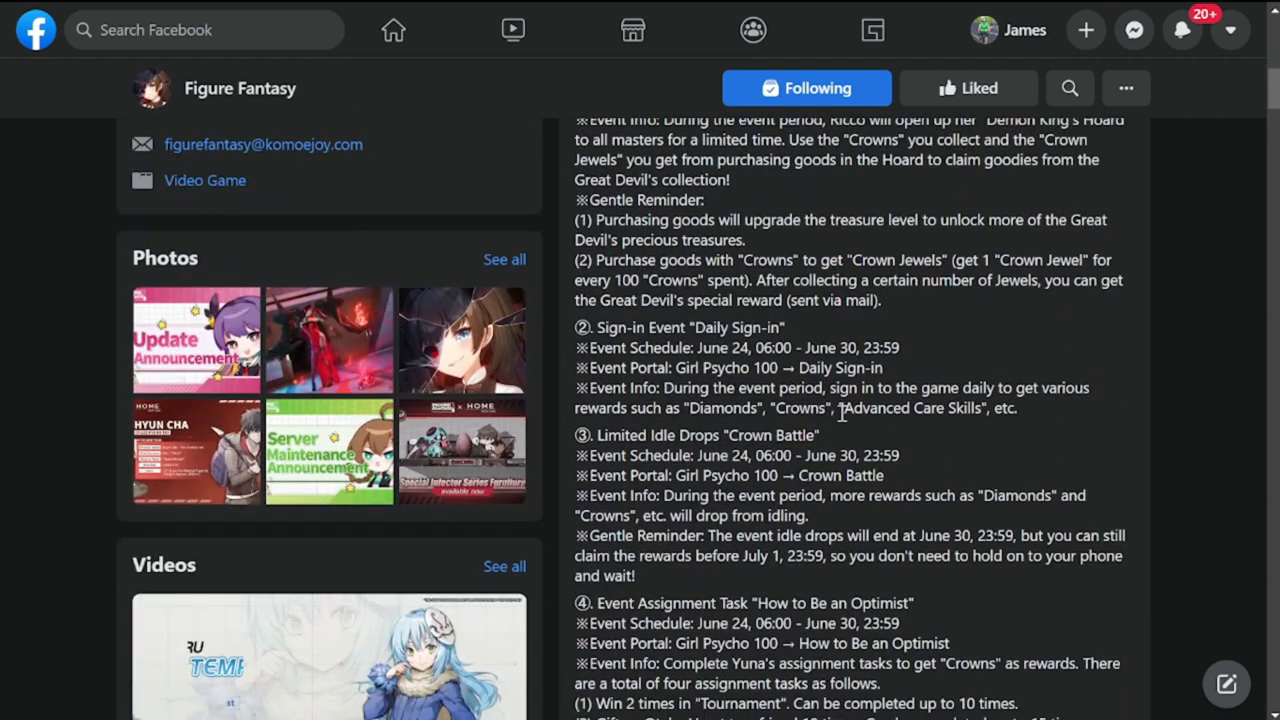
{"action": "scroll", "scroll_direction": "down", "scroll_amount": 3}
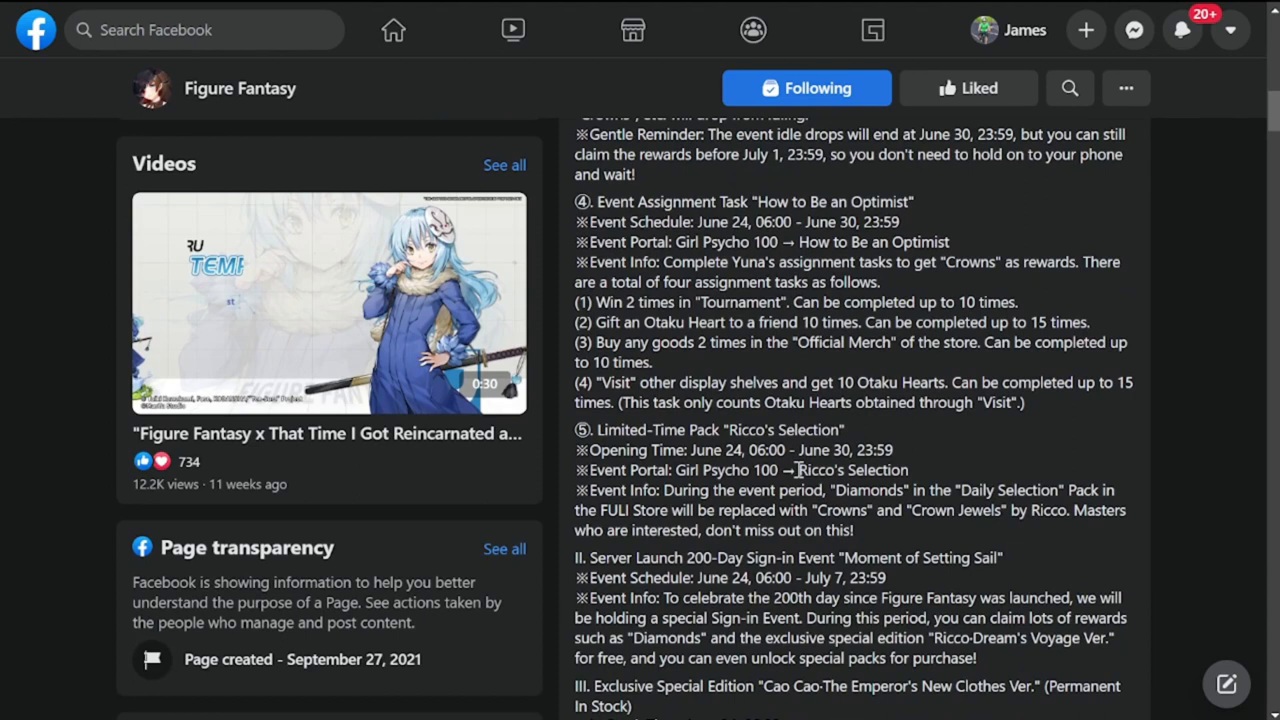
{"action": "scroll", "scroll_direction": "down", "scroll_amount": 3}
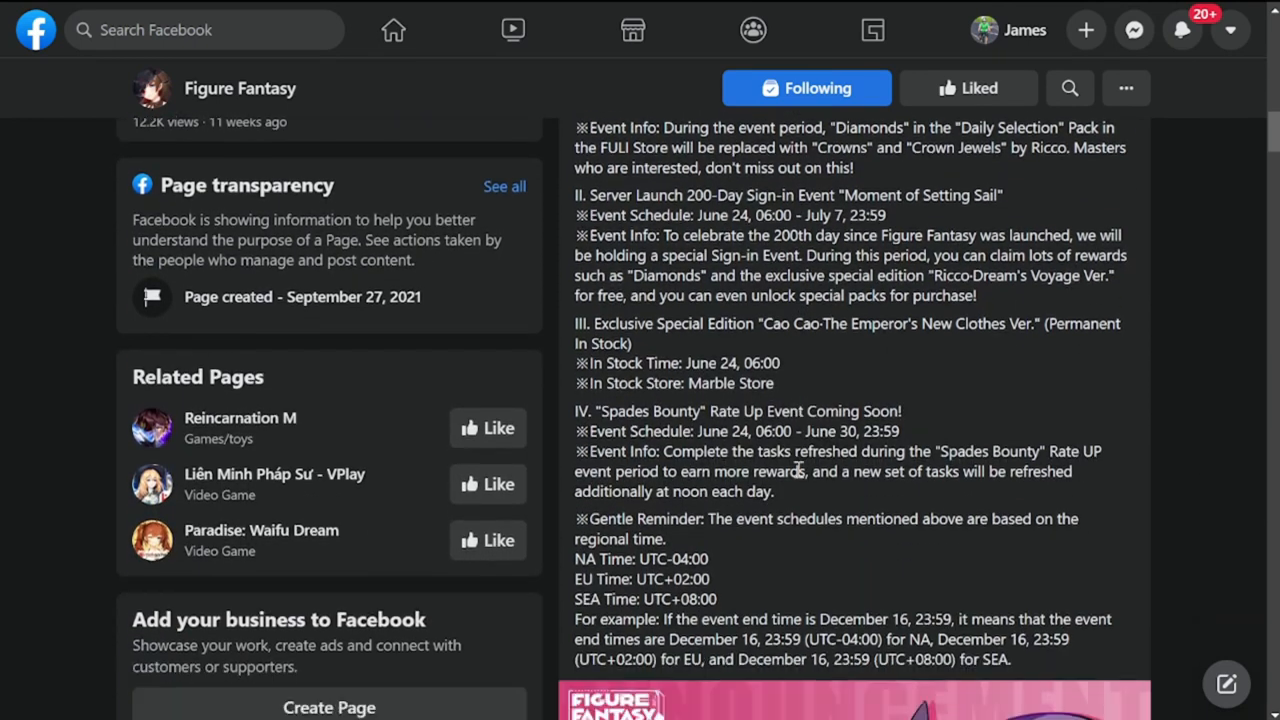
{"action": "scroll", "scroll_direction": "down", "scroll_amount": 3}
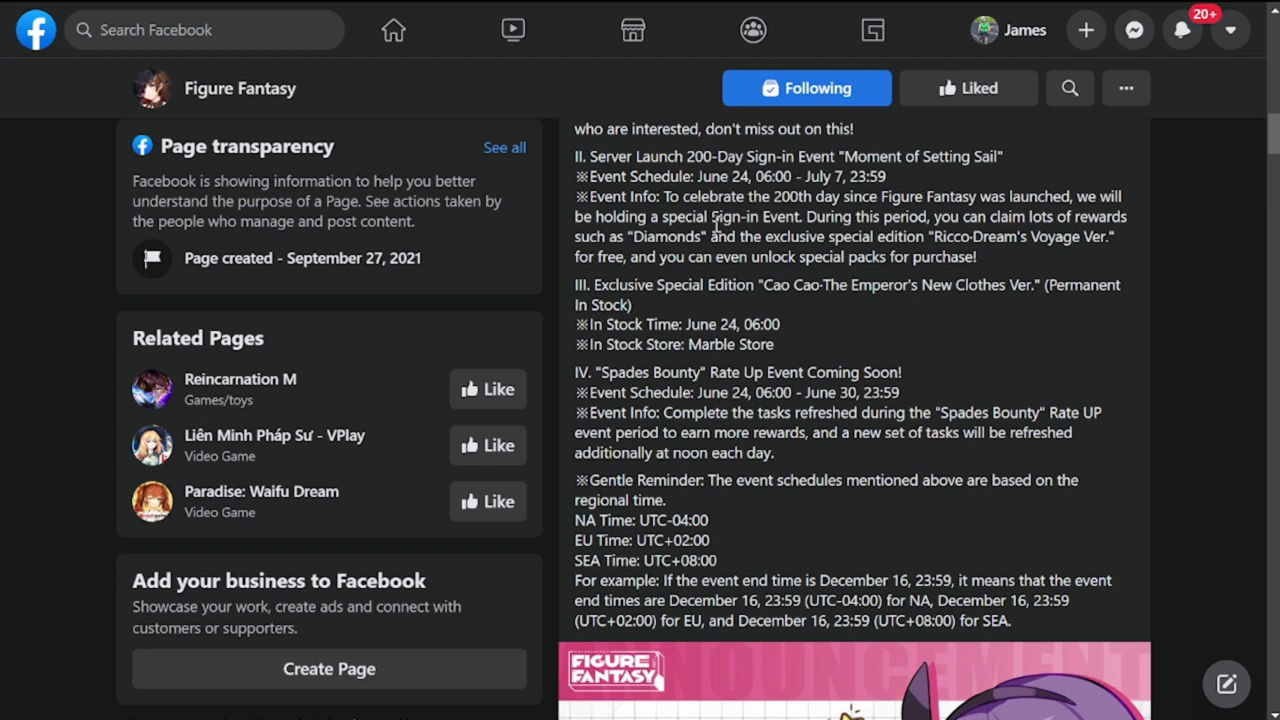
{"action": "mouse_move", "coordinate": [604, 224]}
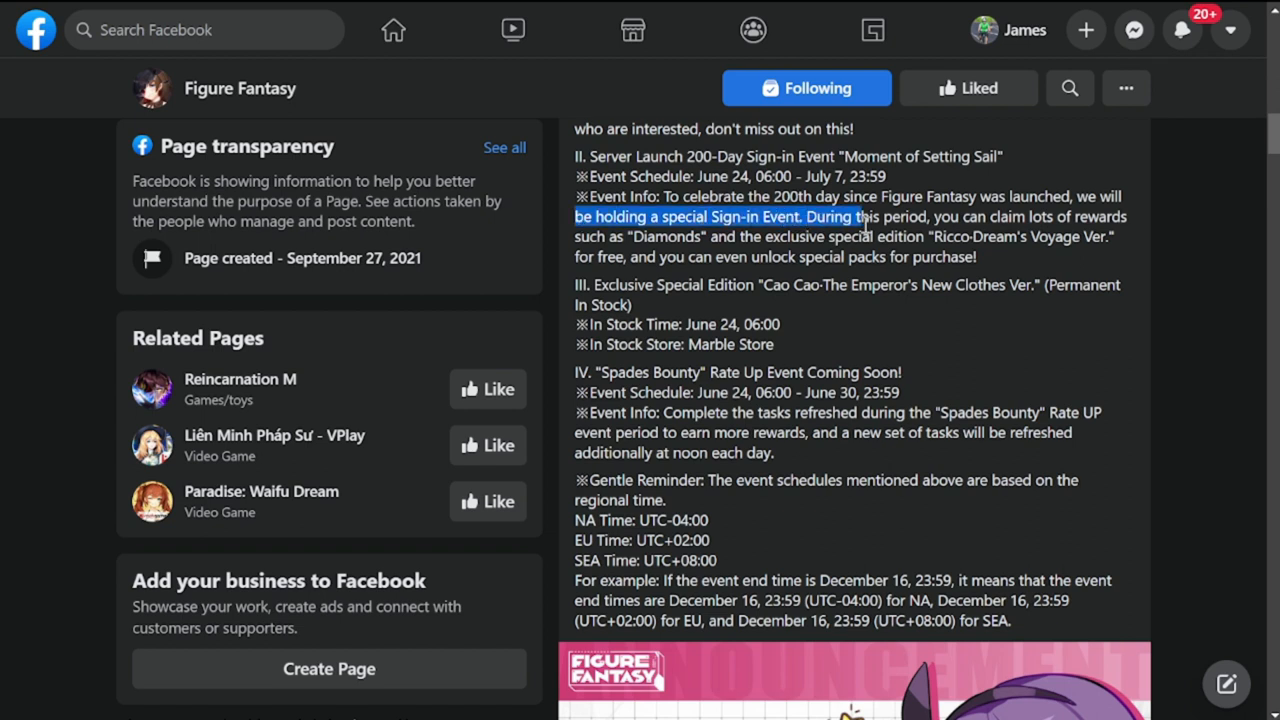
{"action": "left_click_drag", "start_coordinate": [858, 216], "coordinate": [1112, 236]}
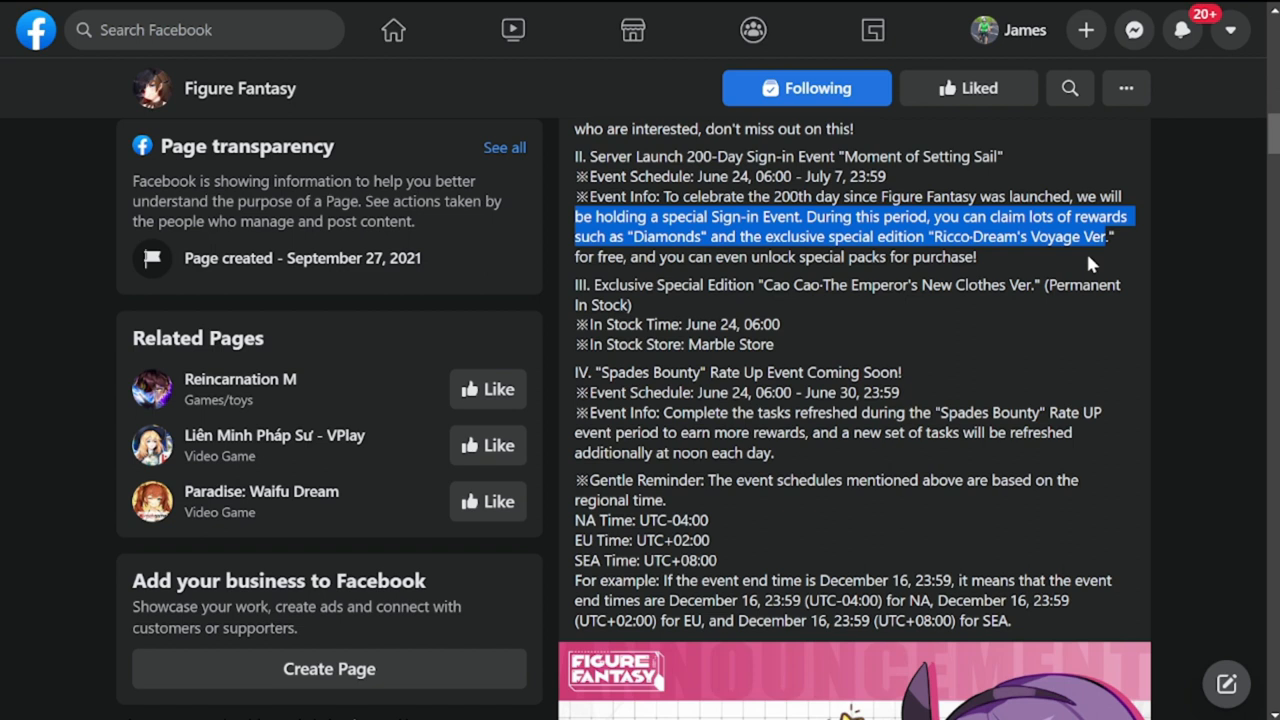
{"action": "mouse_move", "coordinate": [648, 276]}
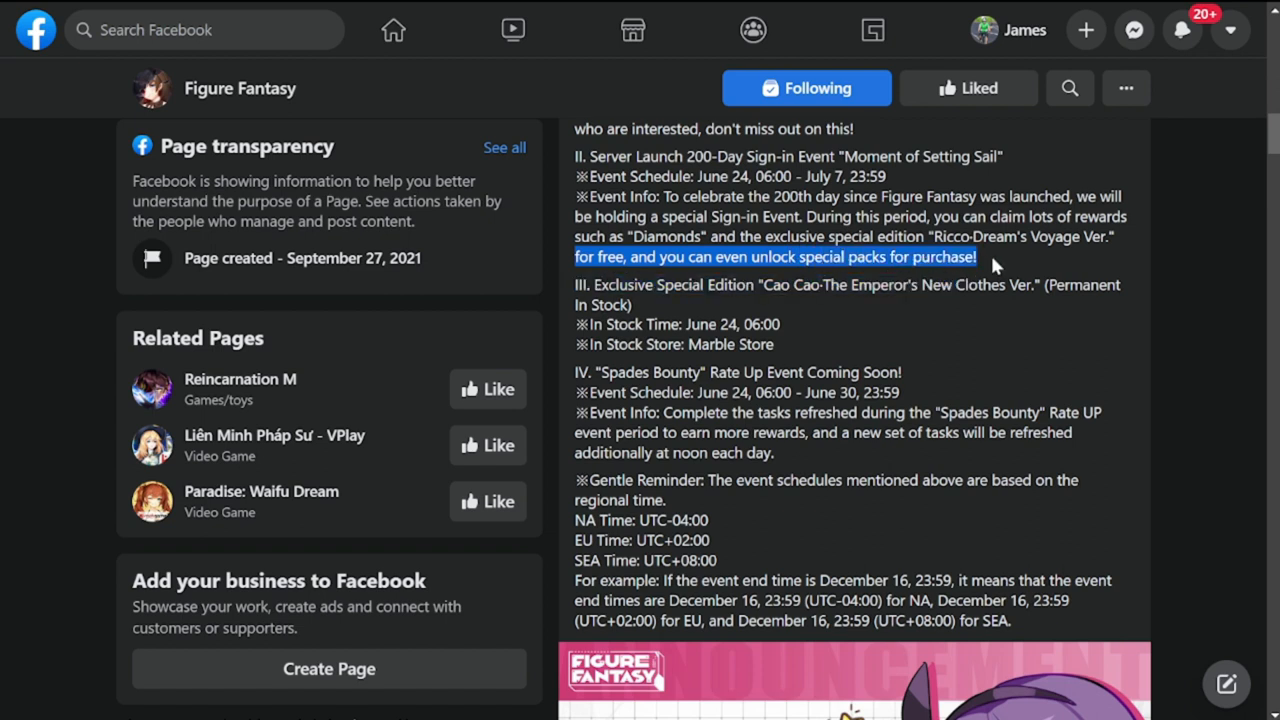
{"action": "left_click", "coordinate": [996, 256]}
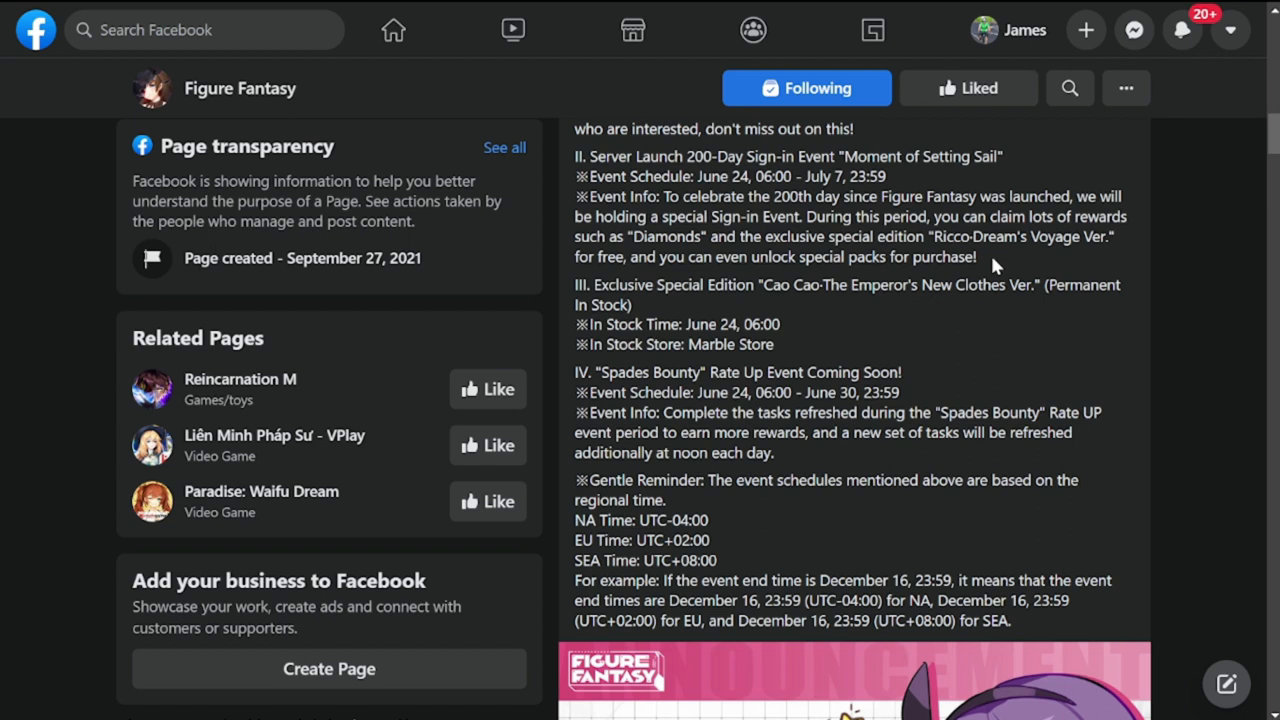
{"action": "mouse_move", "coordinate": [1004, 290]}
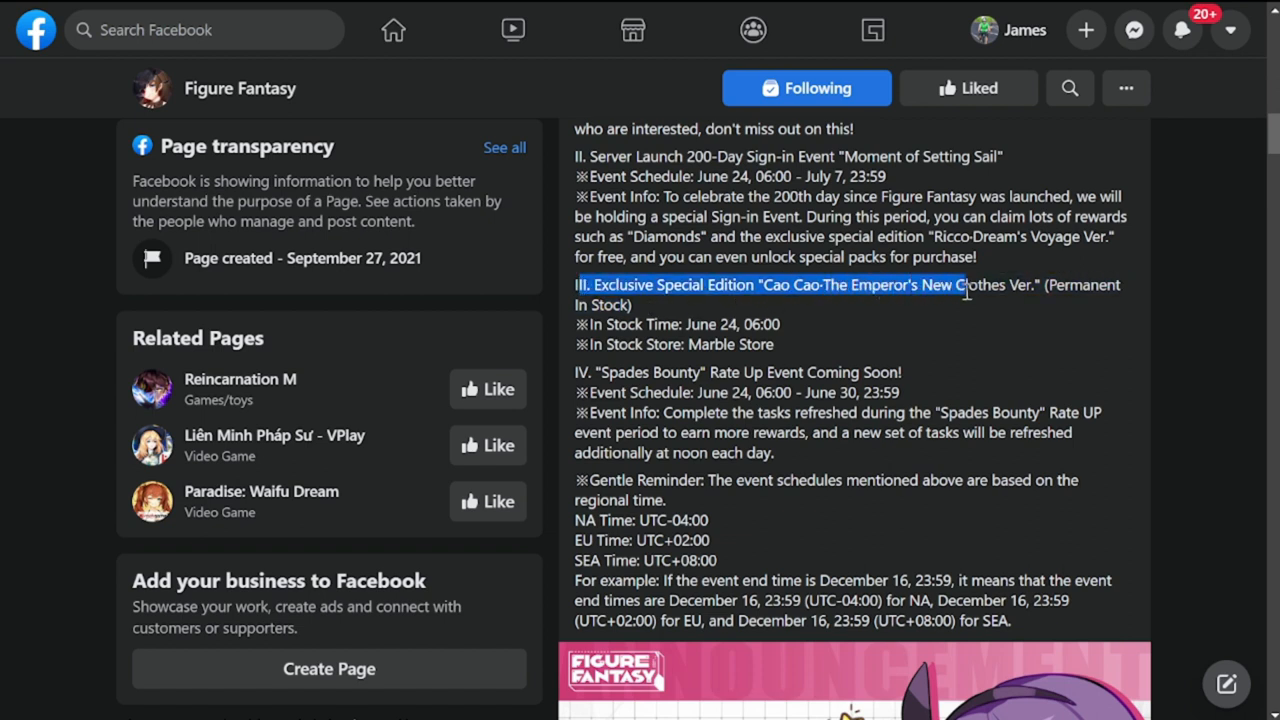
- Highlight the Cao Cao special edition heading in the post
{"action": "left_click_drag", "start_coordinate": [960, 290], "coordinate": [1036, 290]}
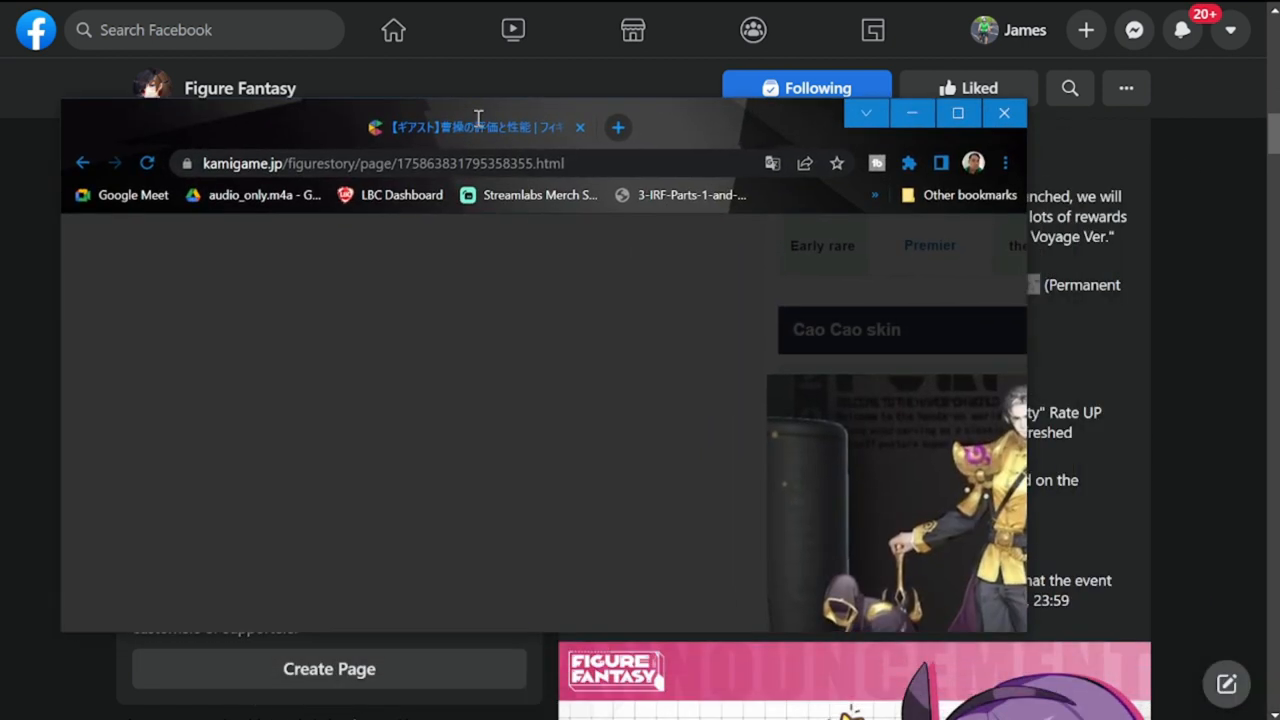
- Enlarge the Cao Cao skin's basic illustration in the kamigame.jp image viewer
{"action": "left_click", "coordinate": [956, 112]}
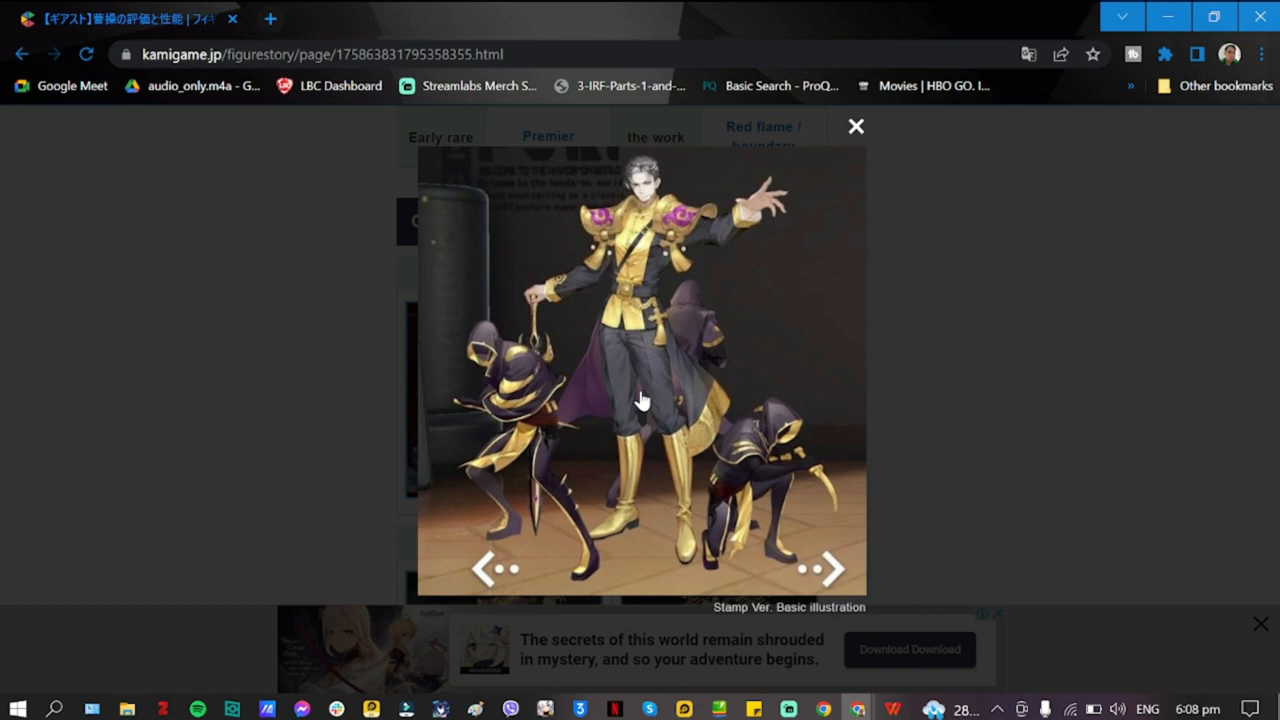
{"action": "mouse_move", "coordinate": [568, 100]}
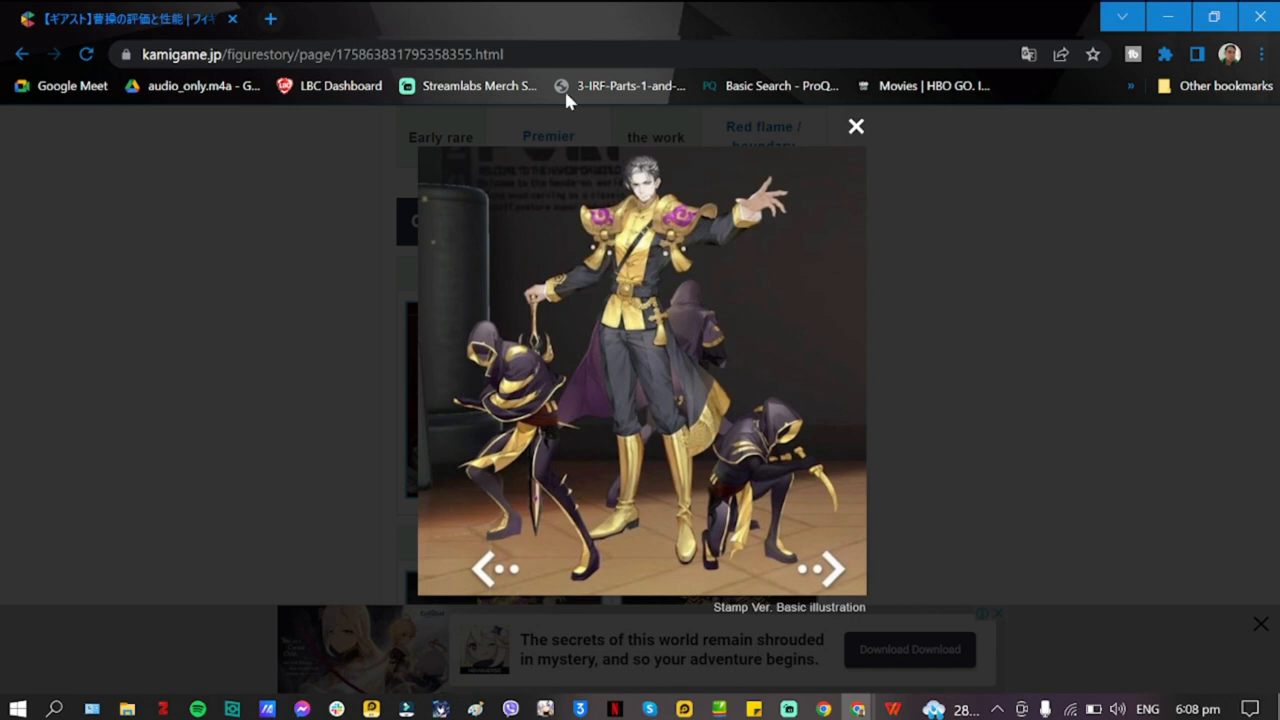
{"action": "mouse_move", "coordinate": [720, 268]}
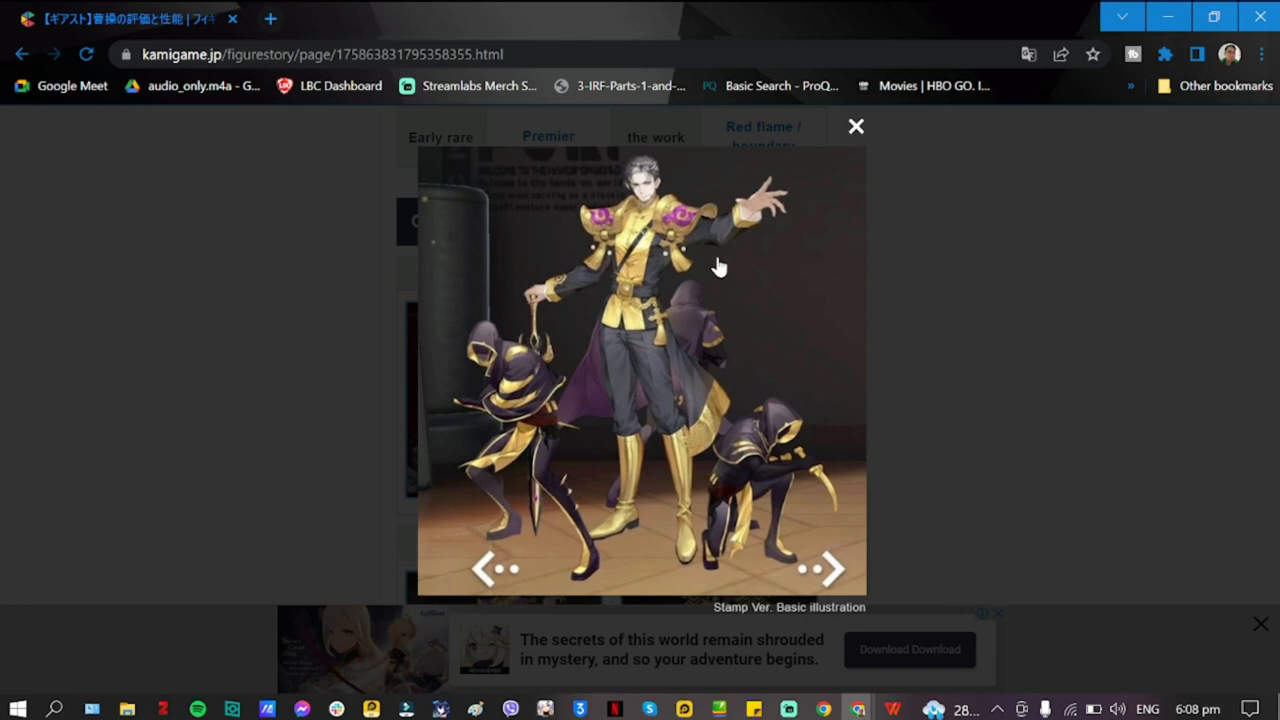
{"action": "mouse_move", "coordinate": [1230, 104]}
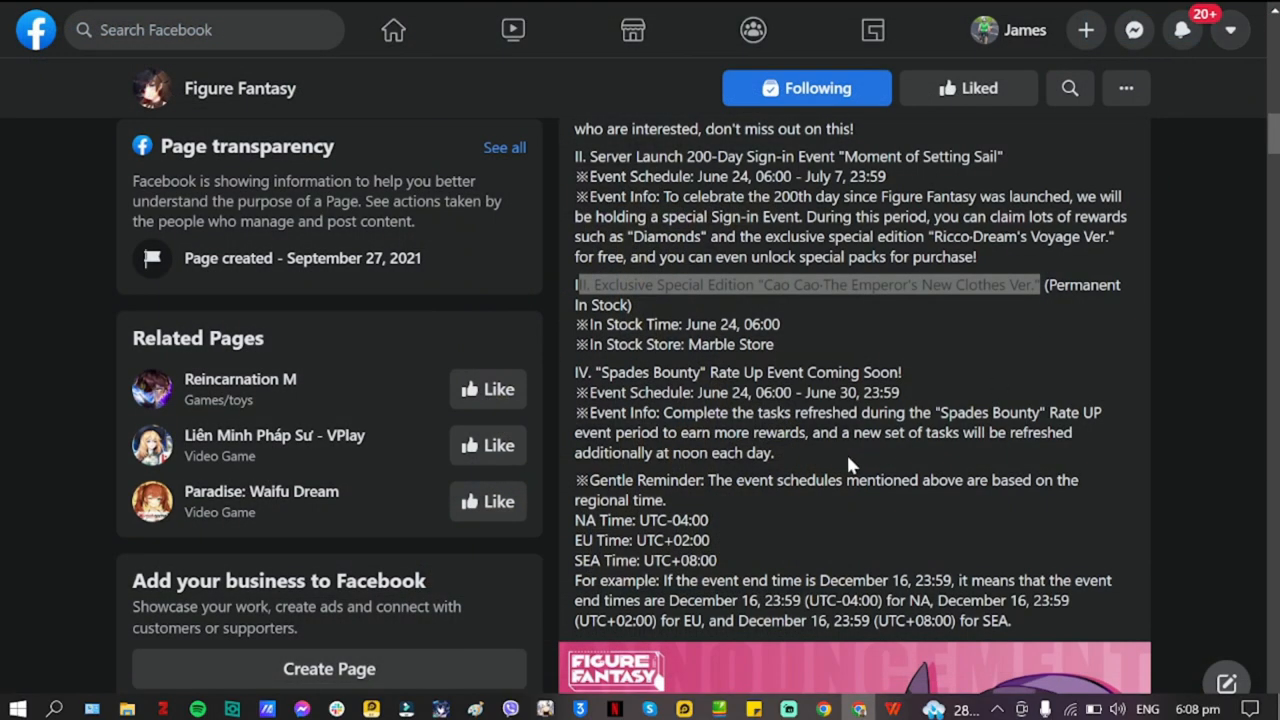
{"action": "mouse_move", "coordinate": [820, 404]}
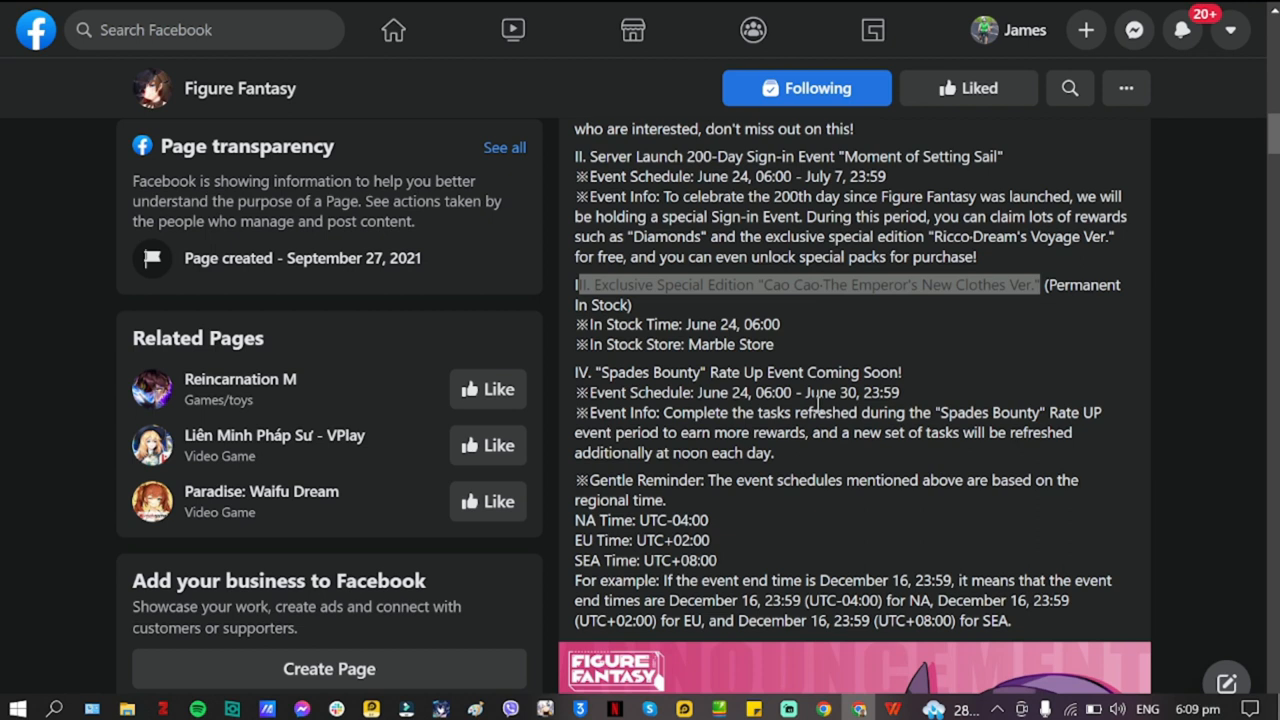
{"action": "mouse_move", "coordinate": [1044, 284]}
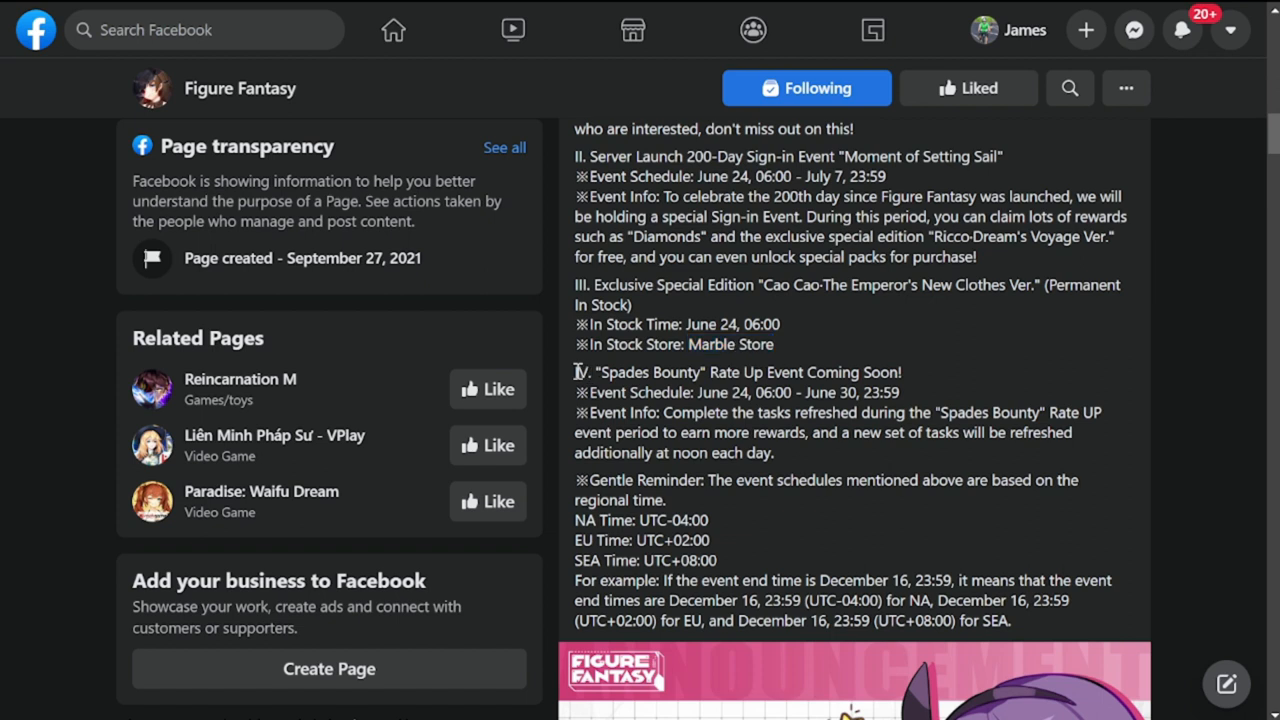
- Mark the Spades Bounty Rate Up Event section text and review its schedule
{"action": "left_click_drag", "start_coordinate": [576, 372], "coordinate": [820, 392]}
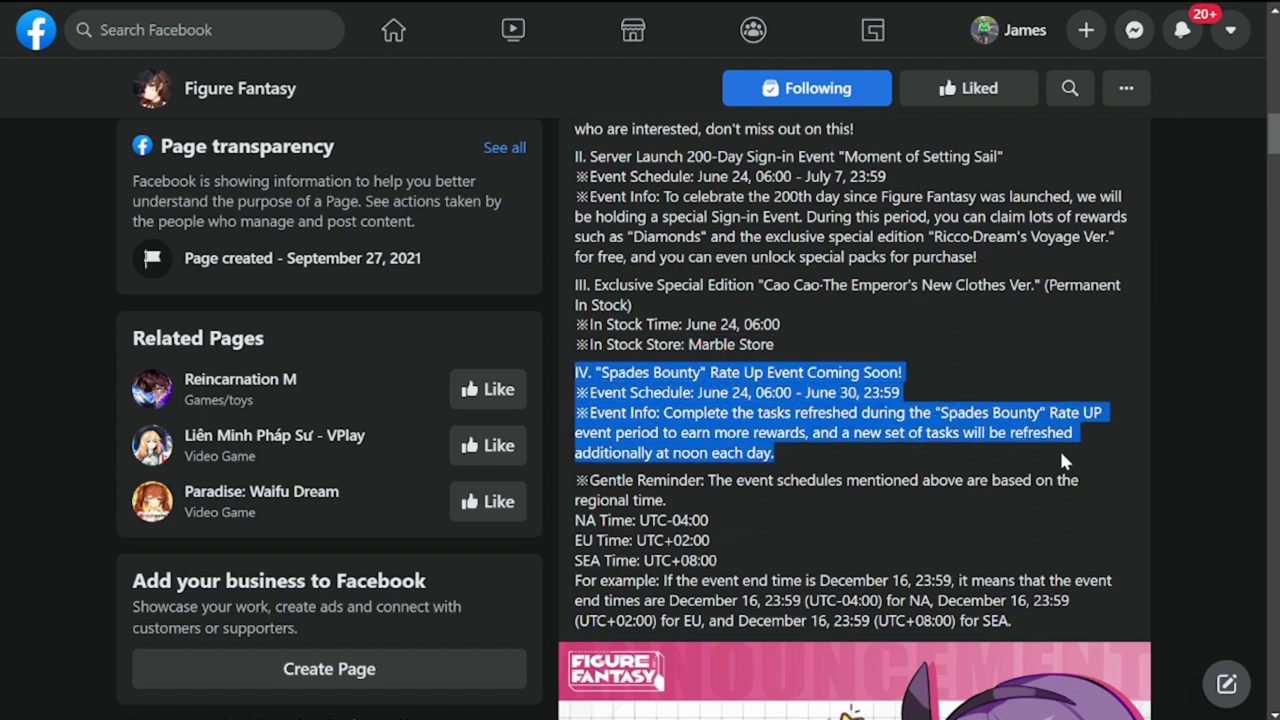
{"action": "mouse_move", "coordinate": [984, 384]}
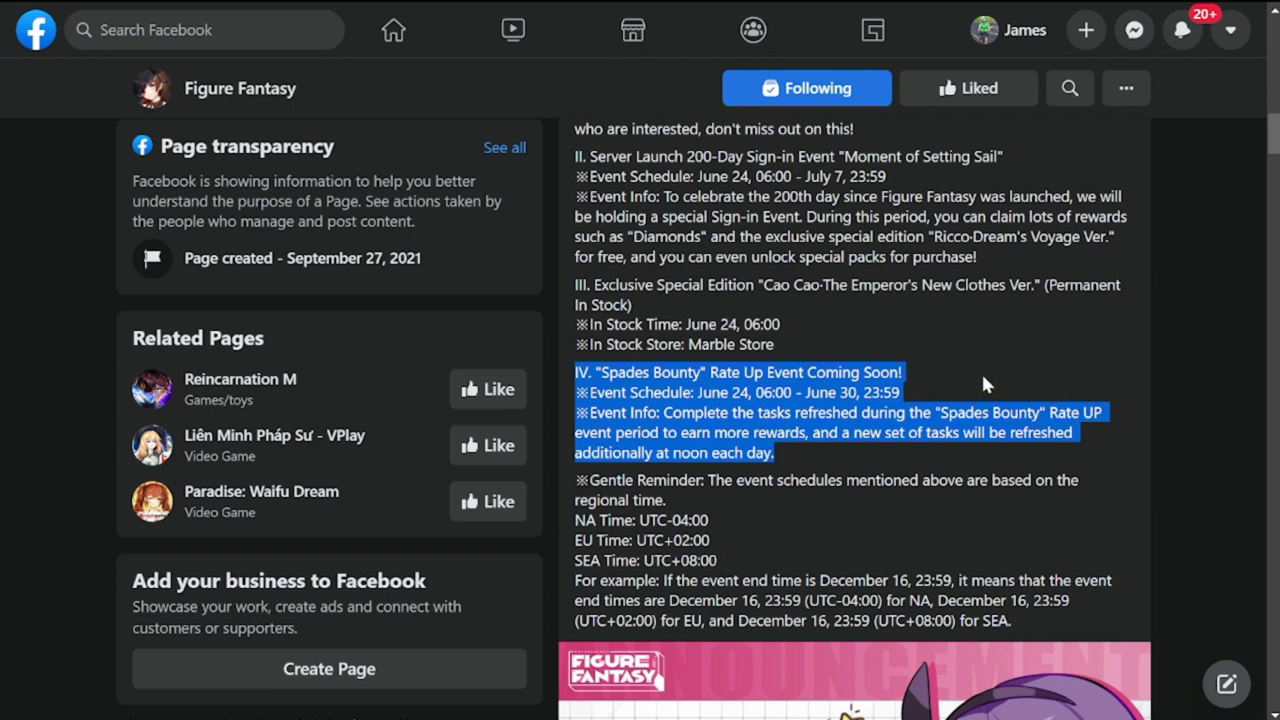
{"action": "scroll", "scroll_direction": "up", "scroll_amount": 3}
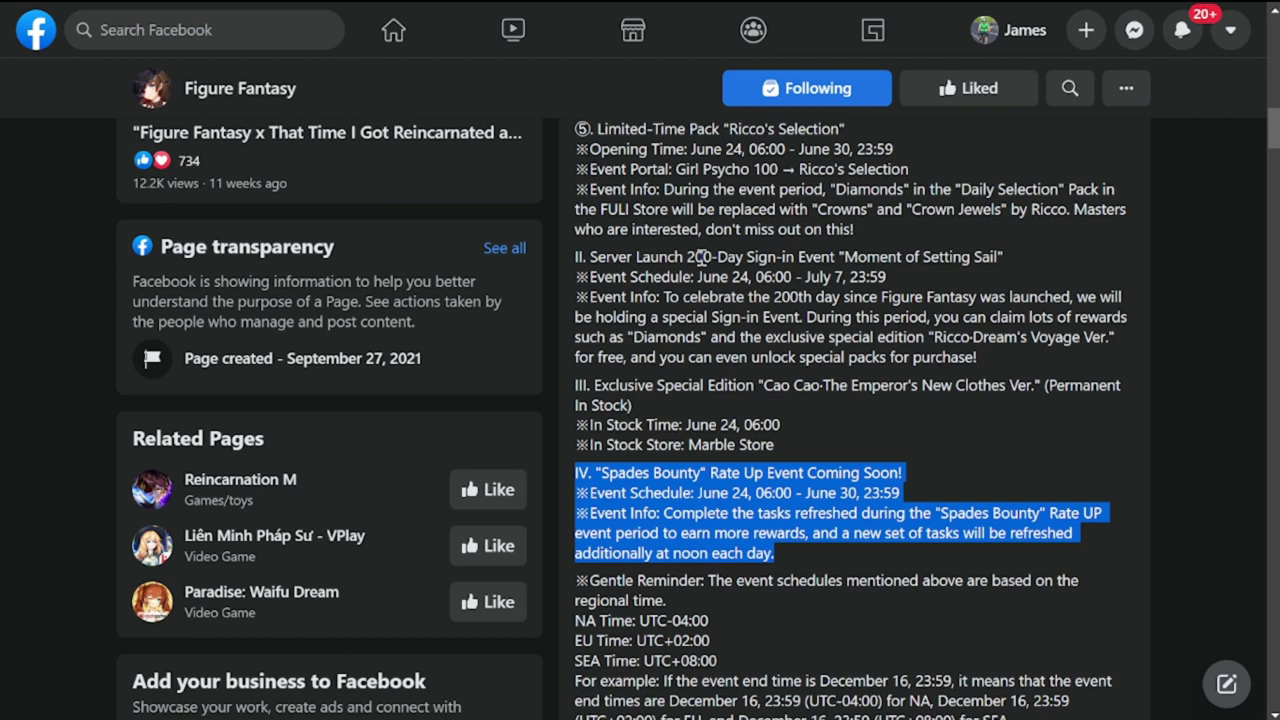
{"action": "mouse_move", "coordinate": [696, 256]}
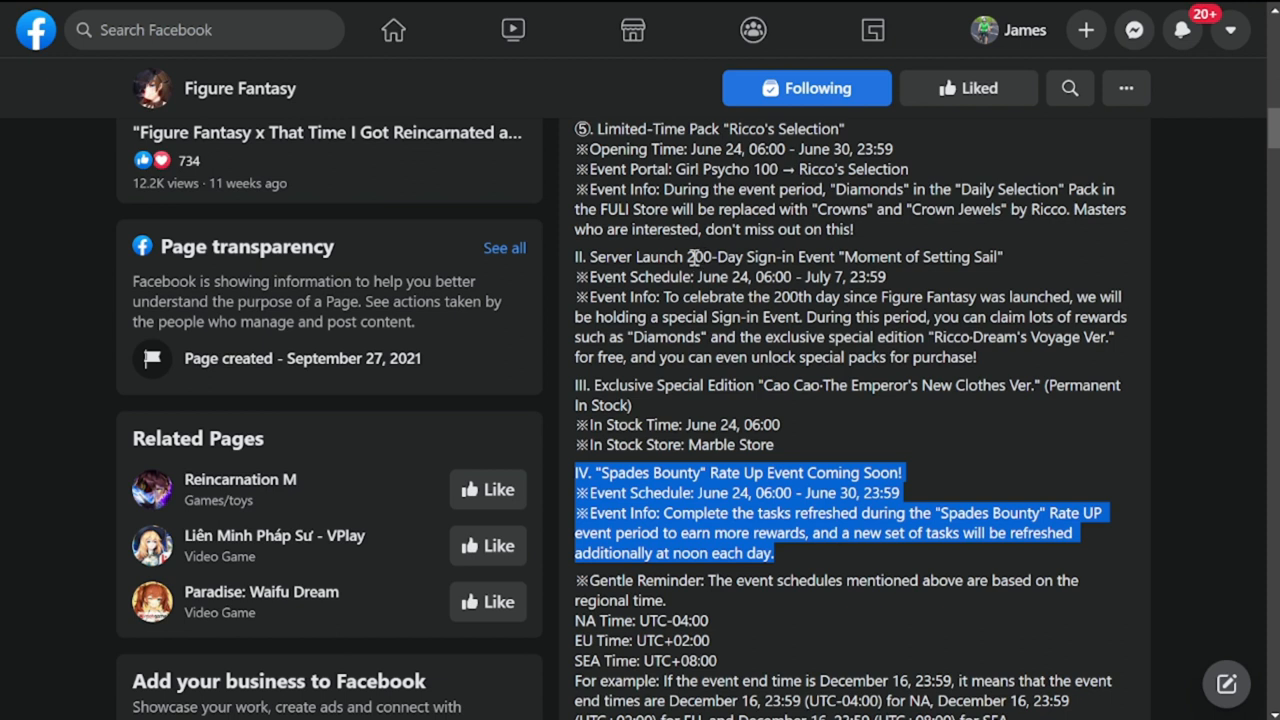
- Clear the marked Spades Bounty text and scroll back to the opening Girl Psycho 100 event
{"action": "left_click", "coordinate": [816, 410]}
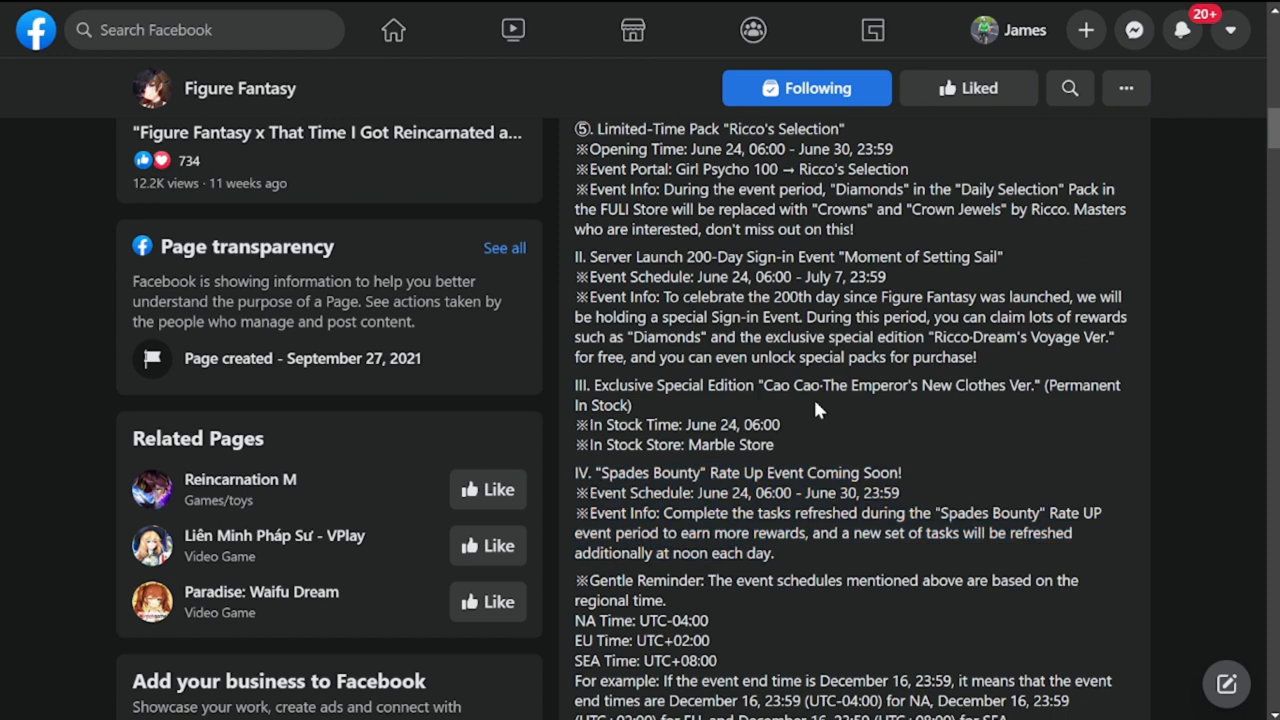
{"action": "scroll", "scroll_direction": "down", "scroll_amount": 3}
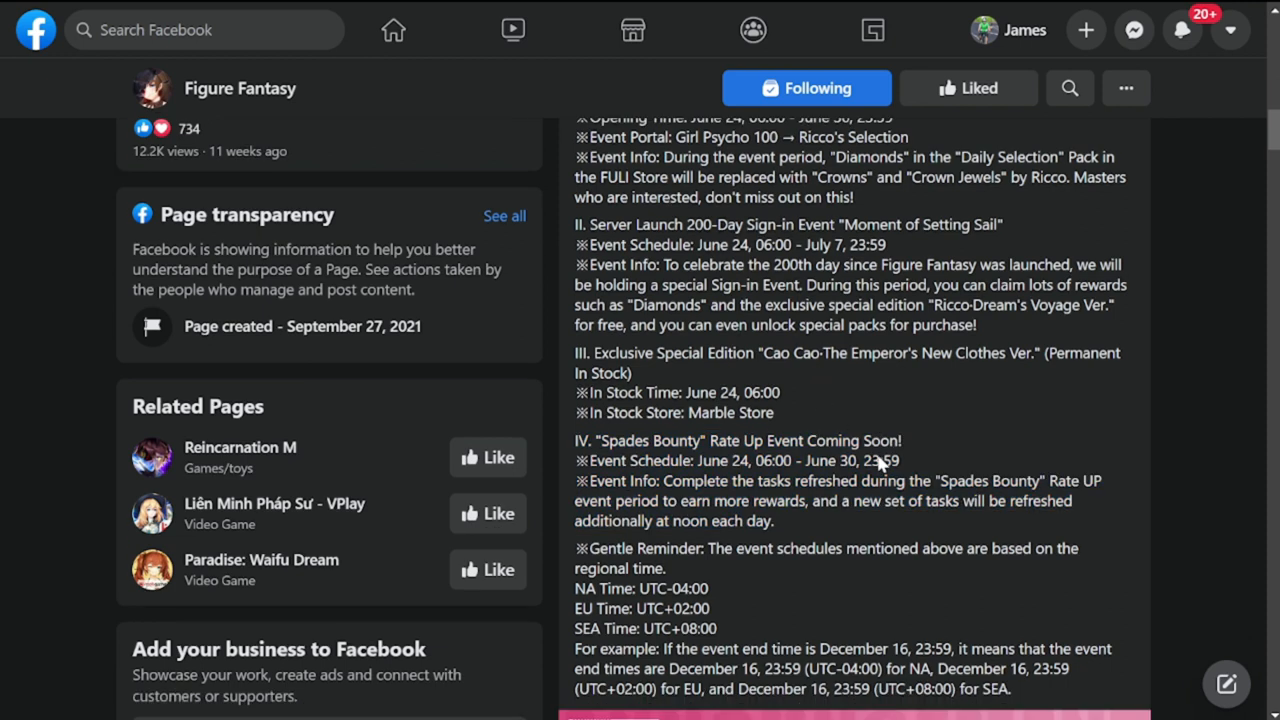
{"action": "scroll", "scroll_direction": "down", "scroll_amount": 3}
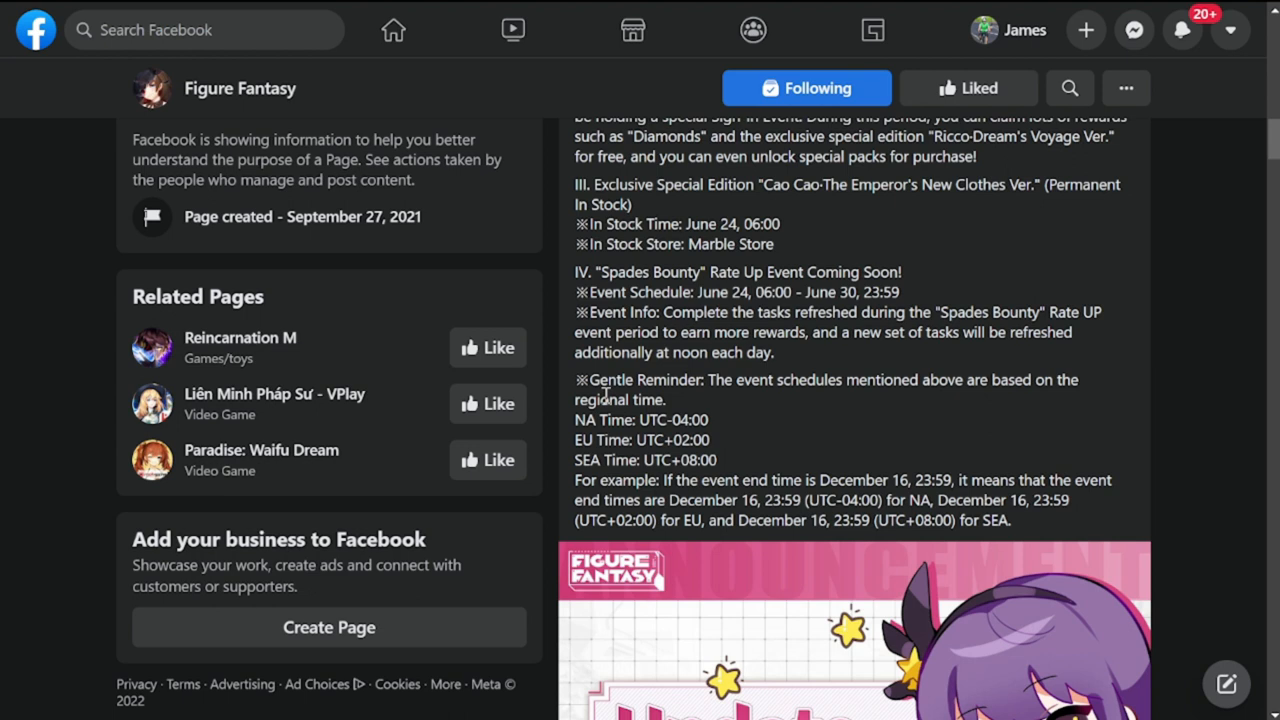
{"action": "mouse_move", "coordinate": [932, 456]}
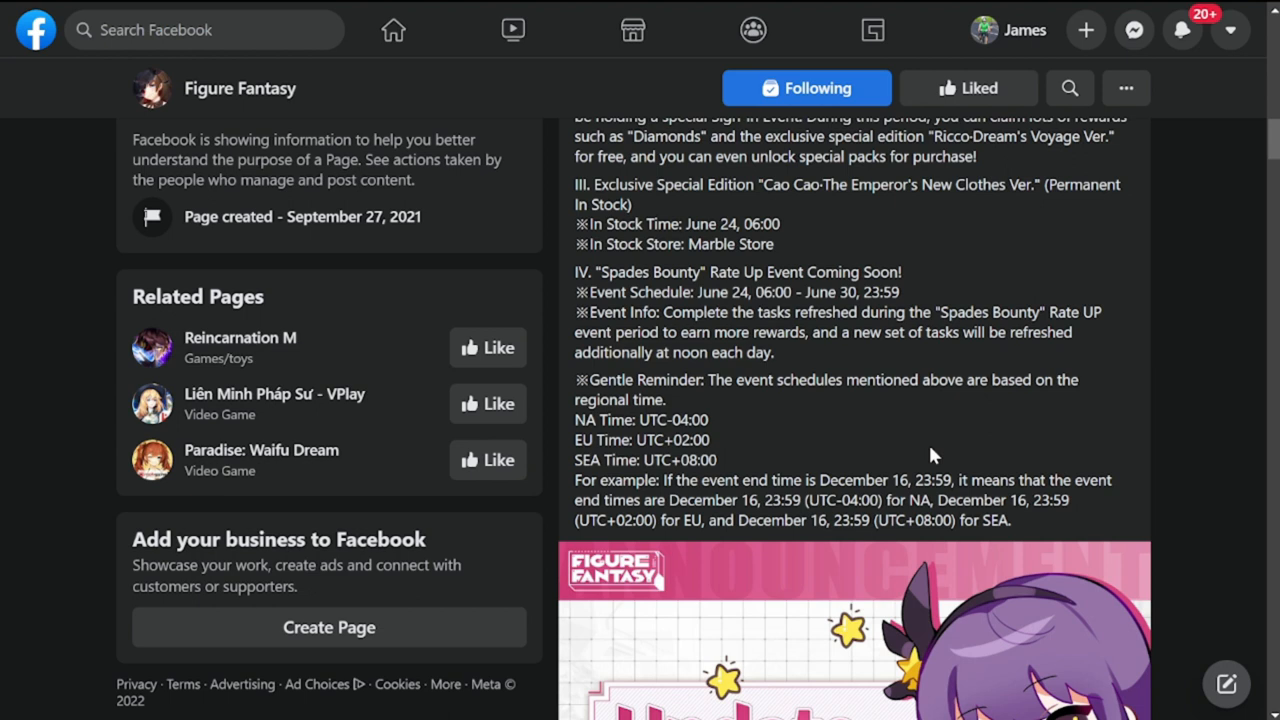
{"action": "scroll", "scroll_direction": "down", "scroll_amount": 3}
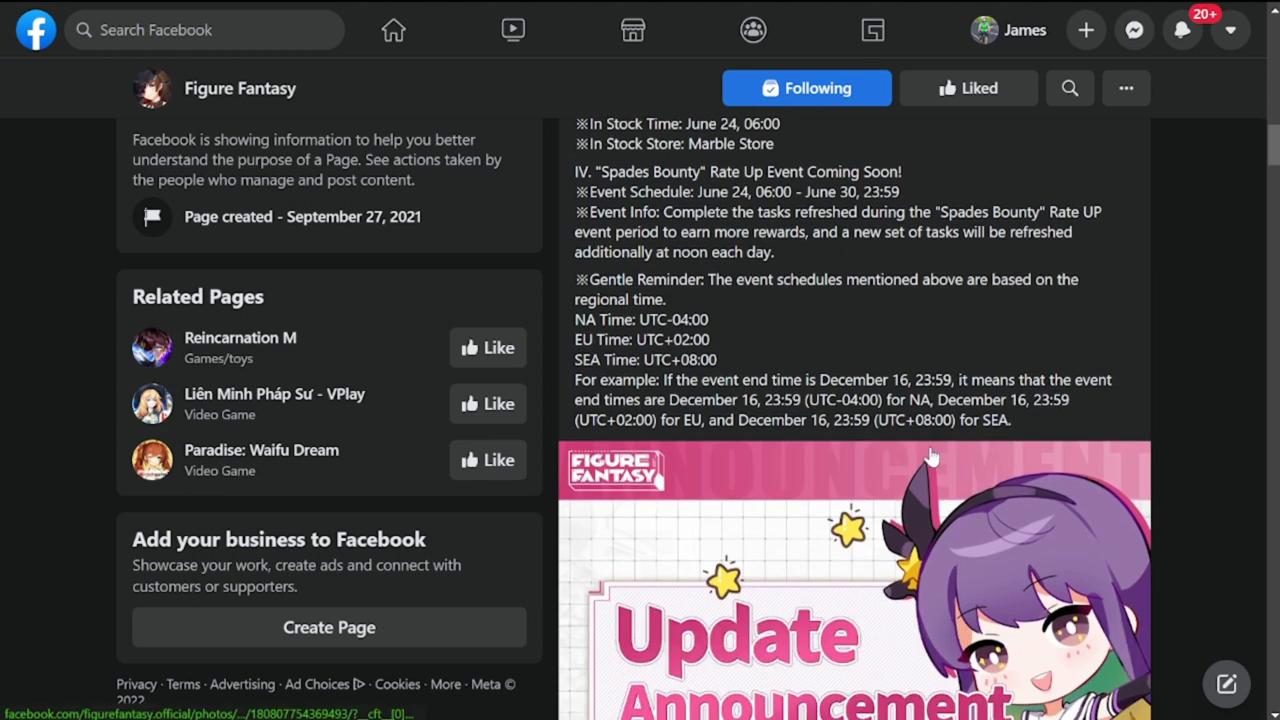
{"action": "scroll", "scroll_direction": "up", "scroll_amount": 3}
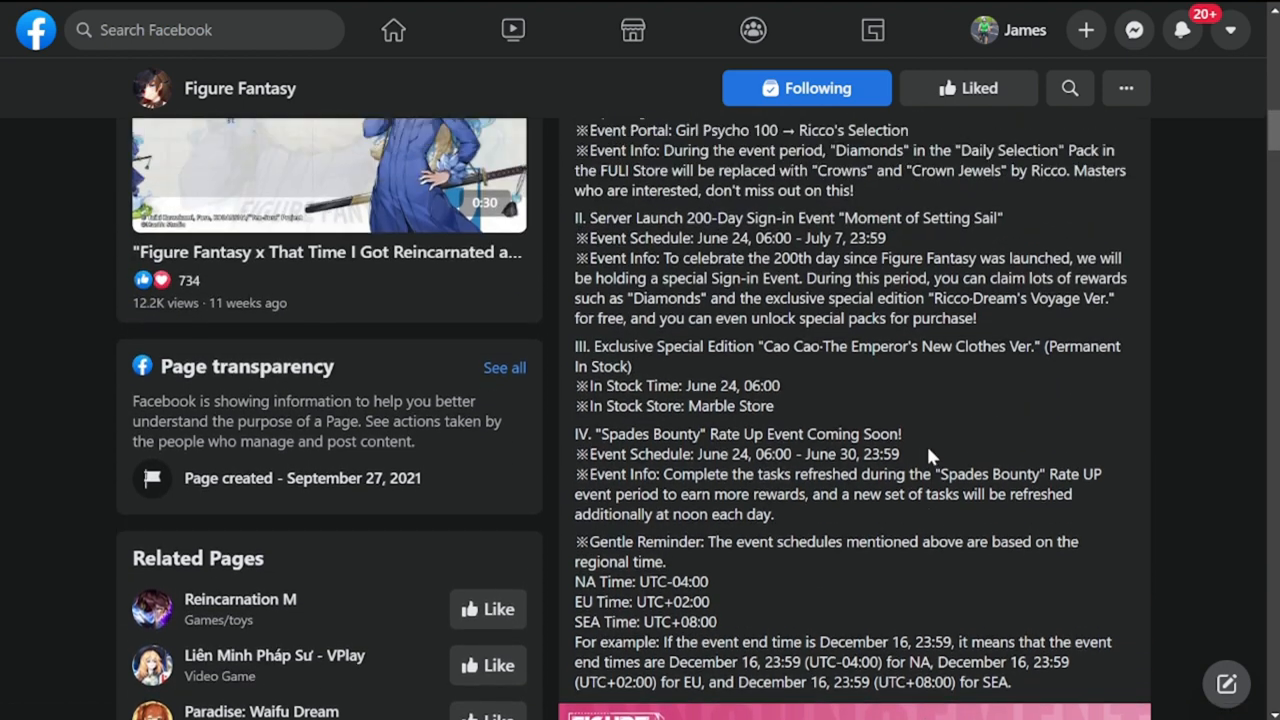
{"action": "scroll", "scroll_direction": "up", "scroll_amount": 3}
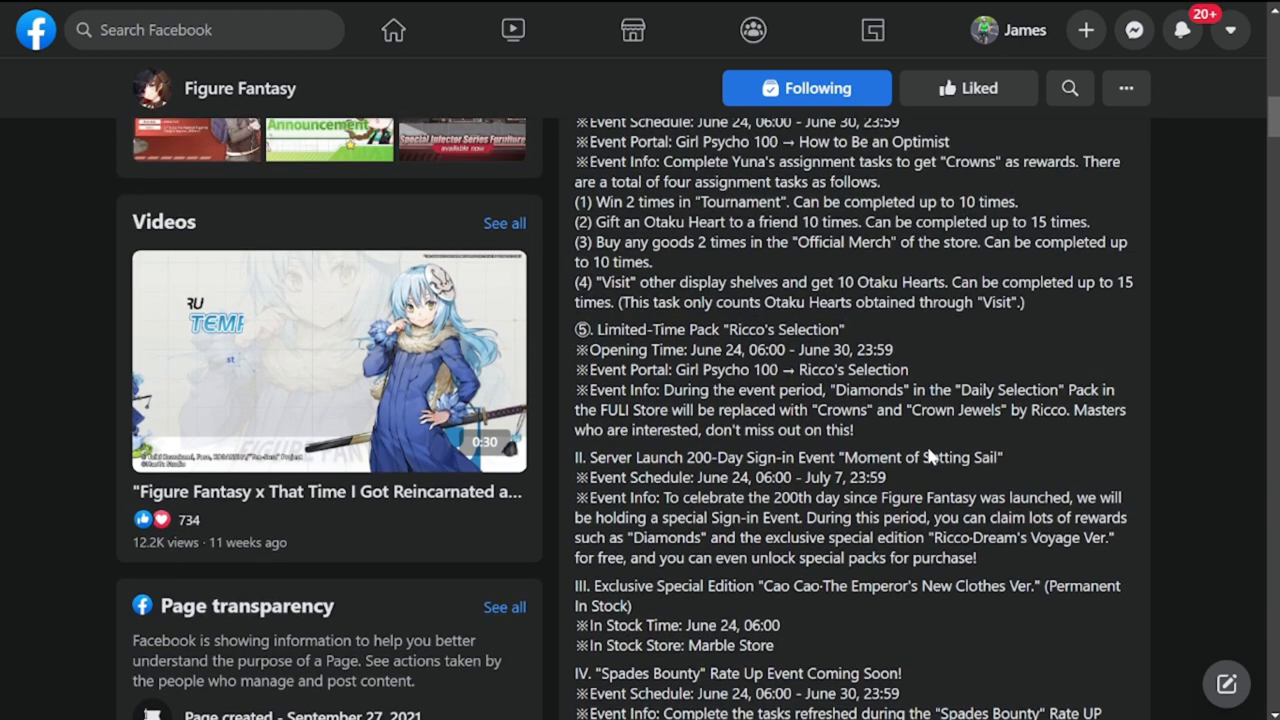
{"action": "mouse_move", "coordinate": [928, 450]}
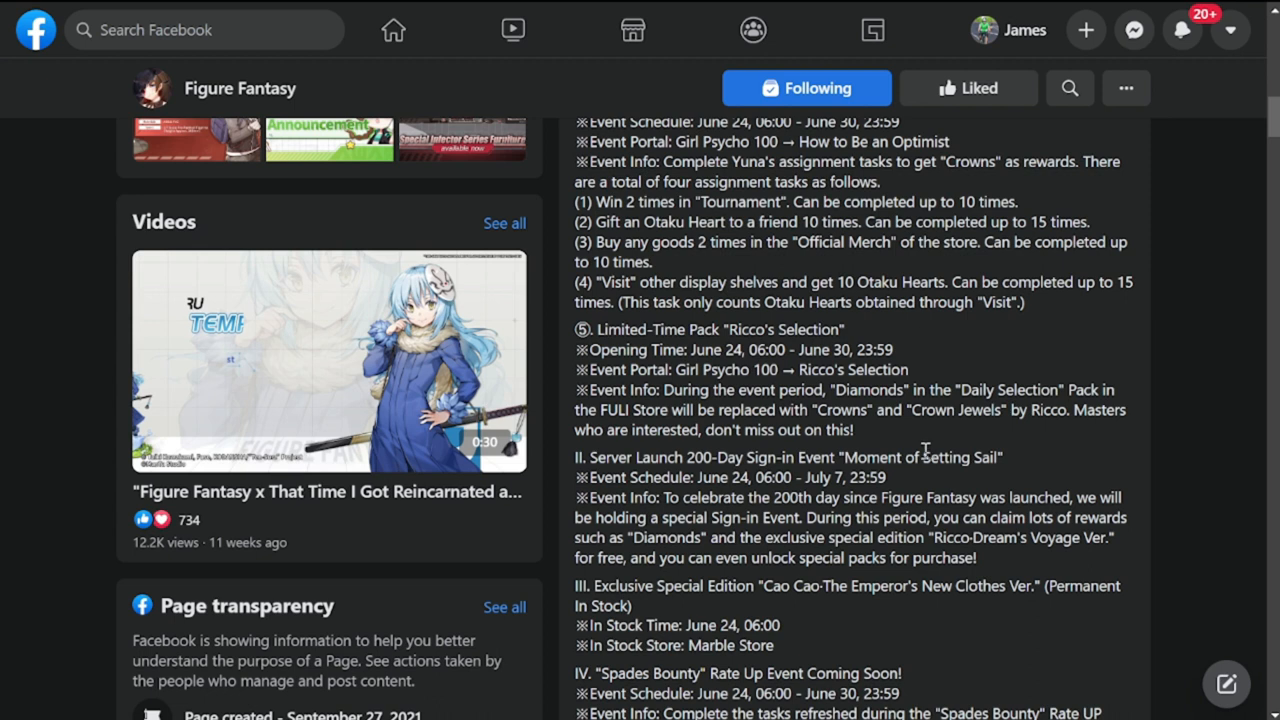
{"action": "scroll", "scroll_direction": "down", "scroll_amount": 3}
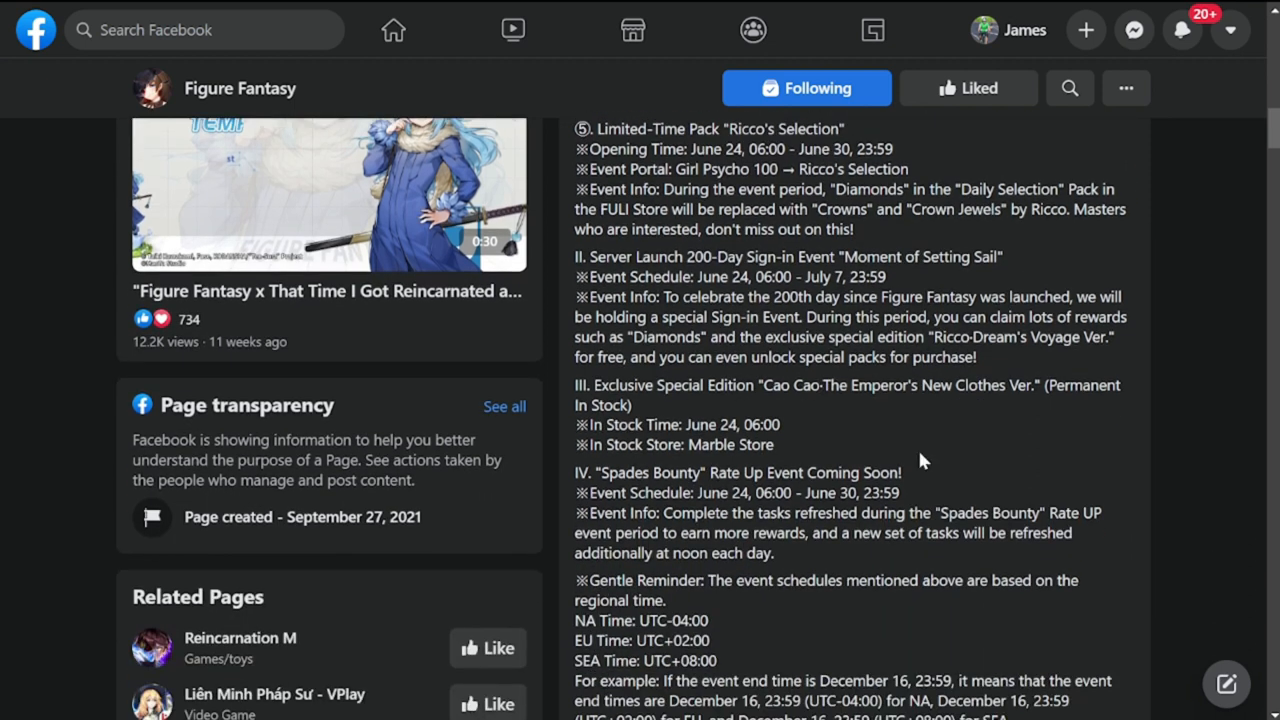
{"action": "scroll", "scroll_direction": "down", "scroll_amount": 3}
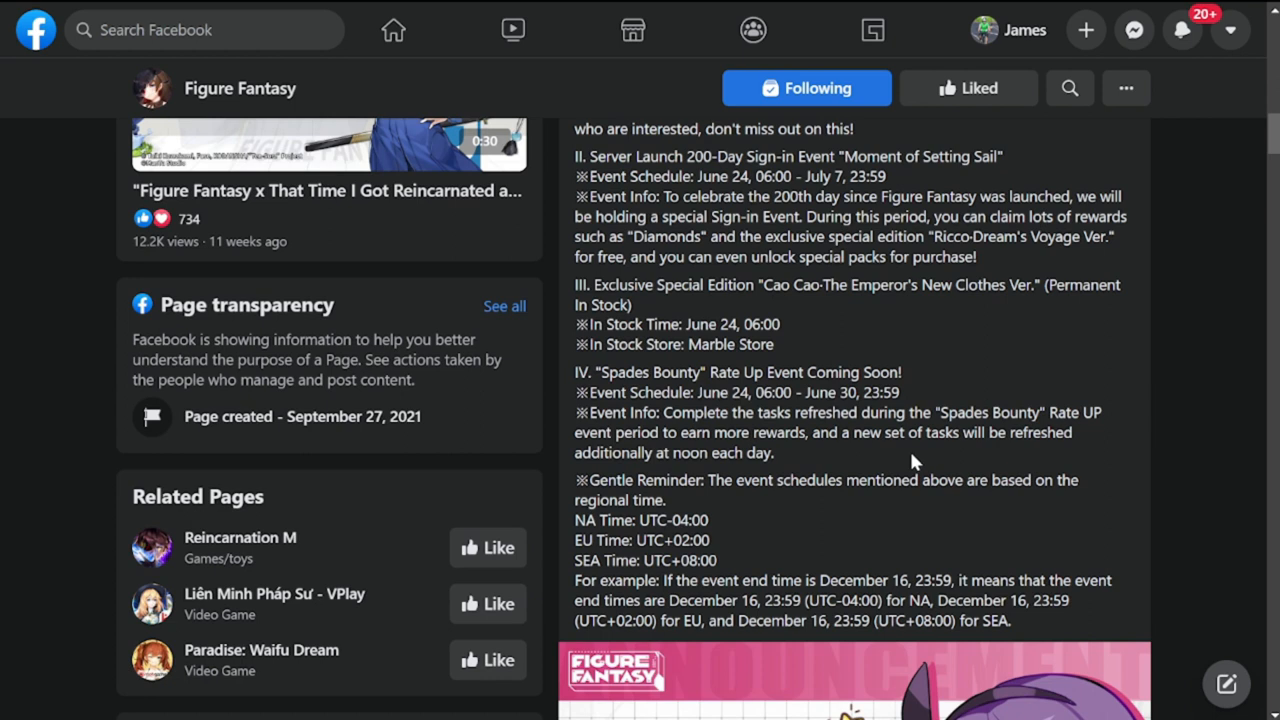
{"action": "mouse_move", "coordinate": [896, 410]}
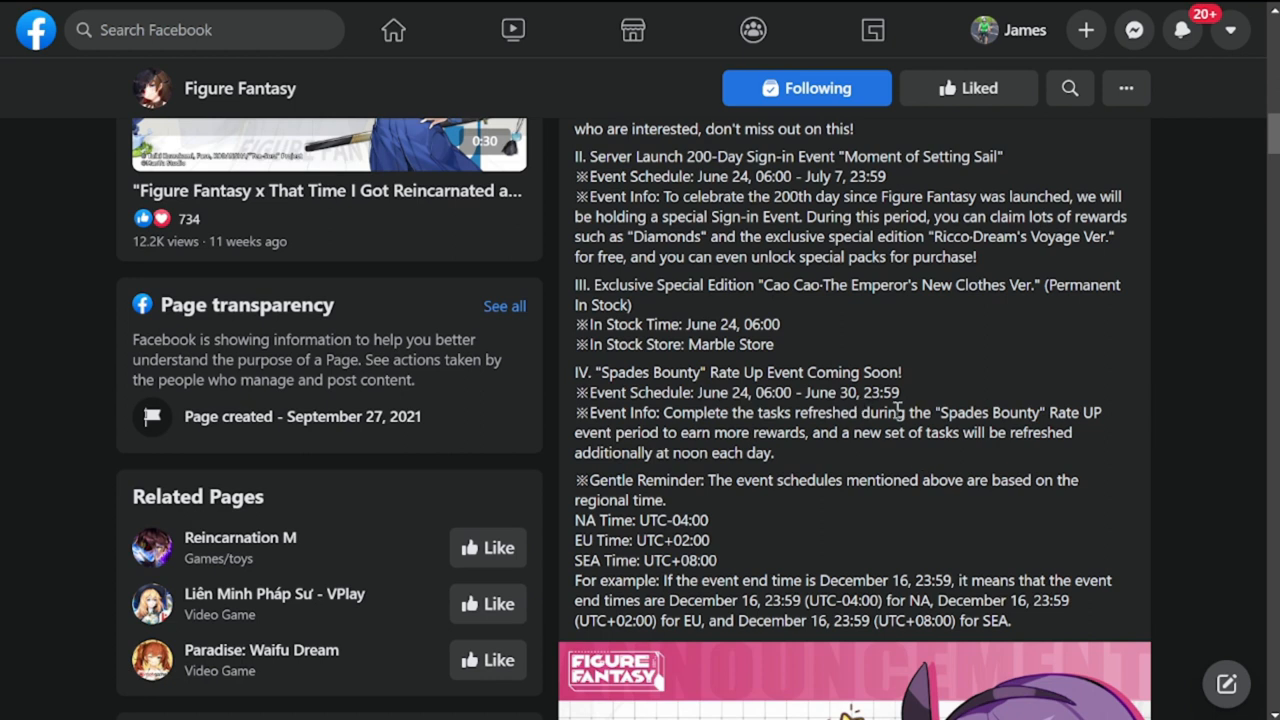
{"action": "mouse_move", "coordinate": [1176, 490]}
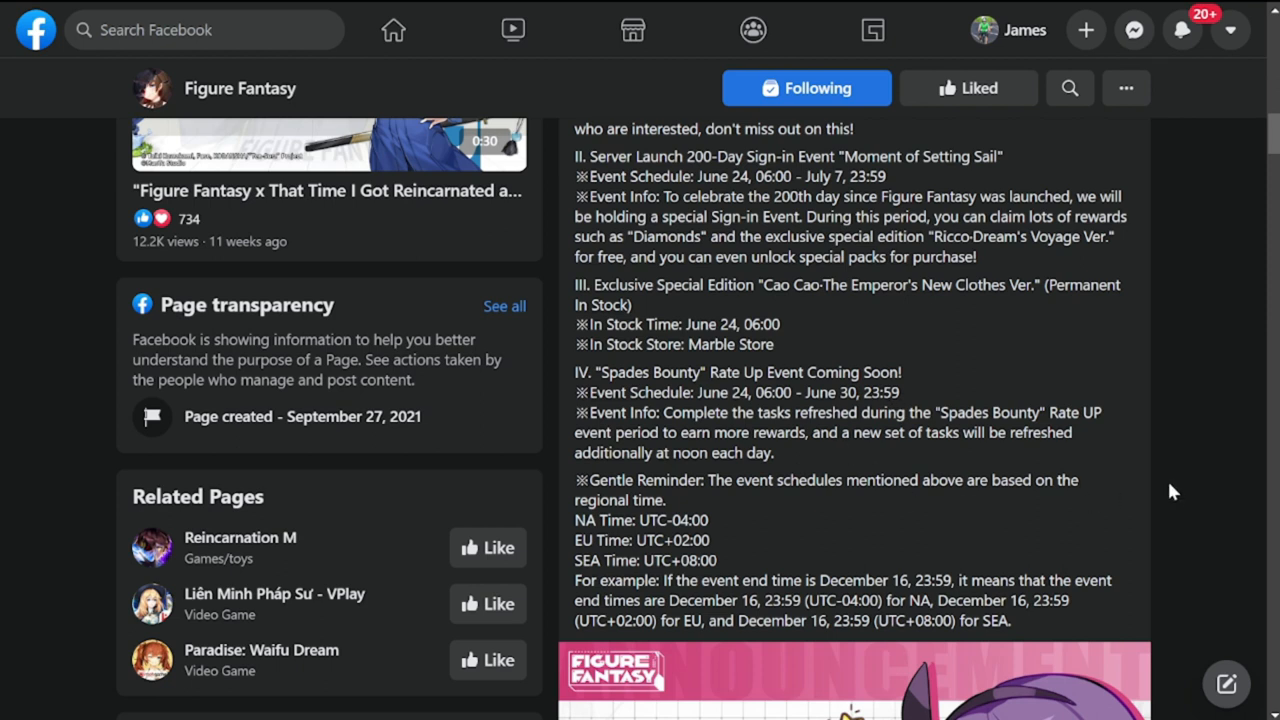
{"action": "mouse_move", "coordinate": [1176, 554]}
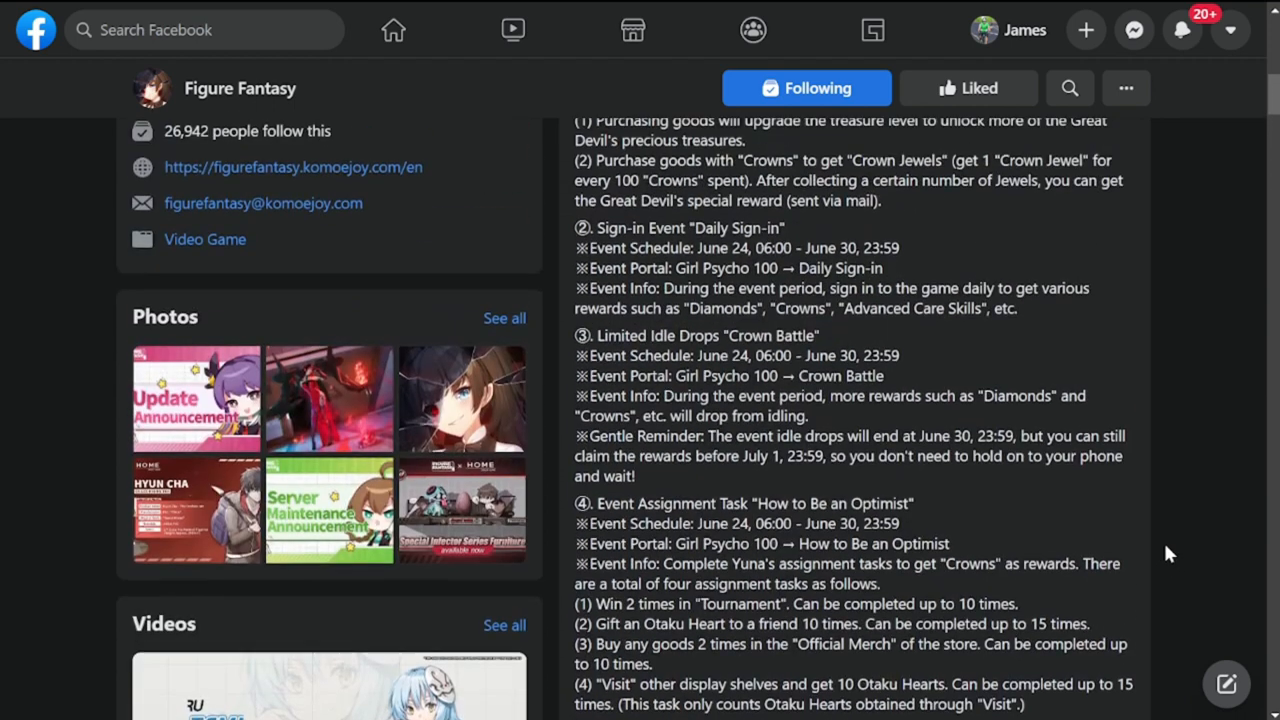
{"action": "scroll", "scroll_direction": "up", "scroll_amount": 3}
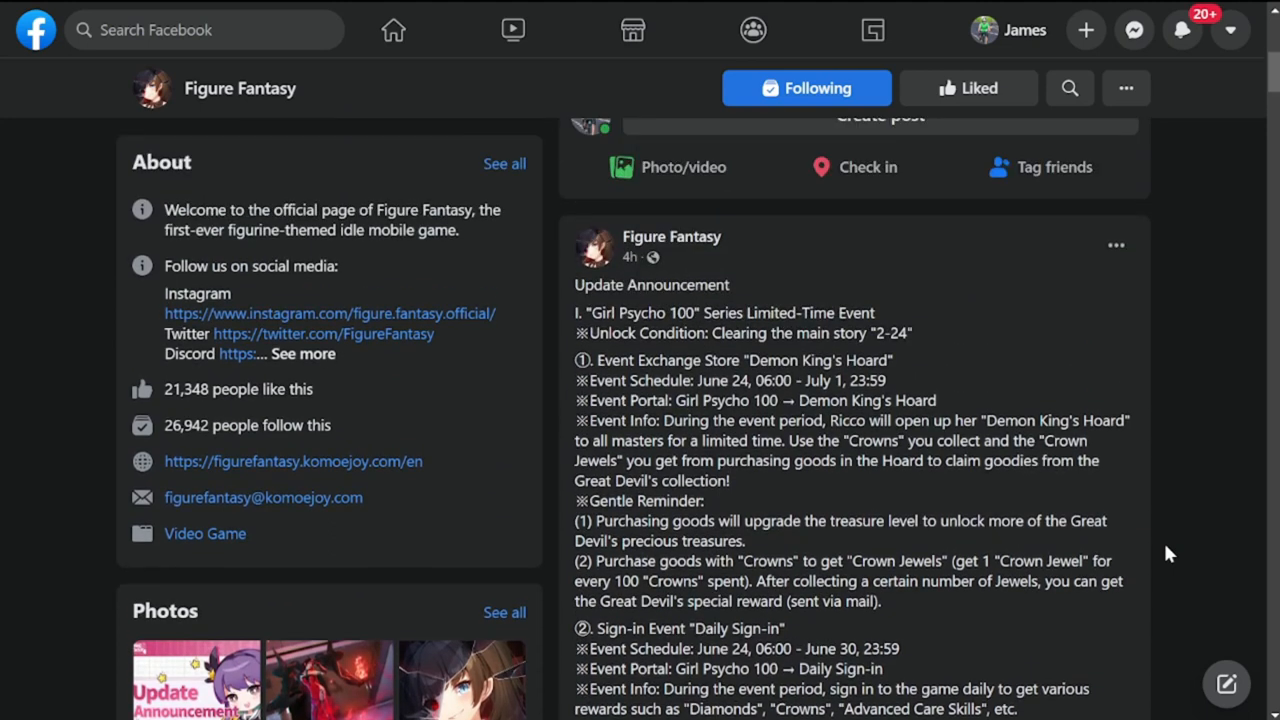